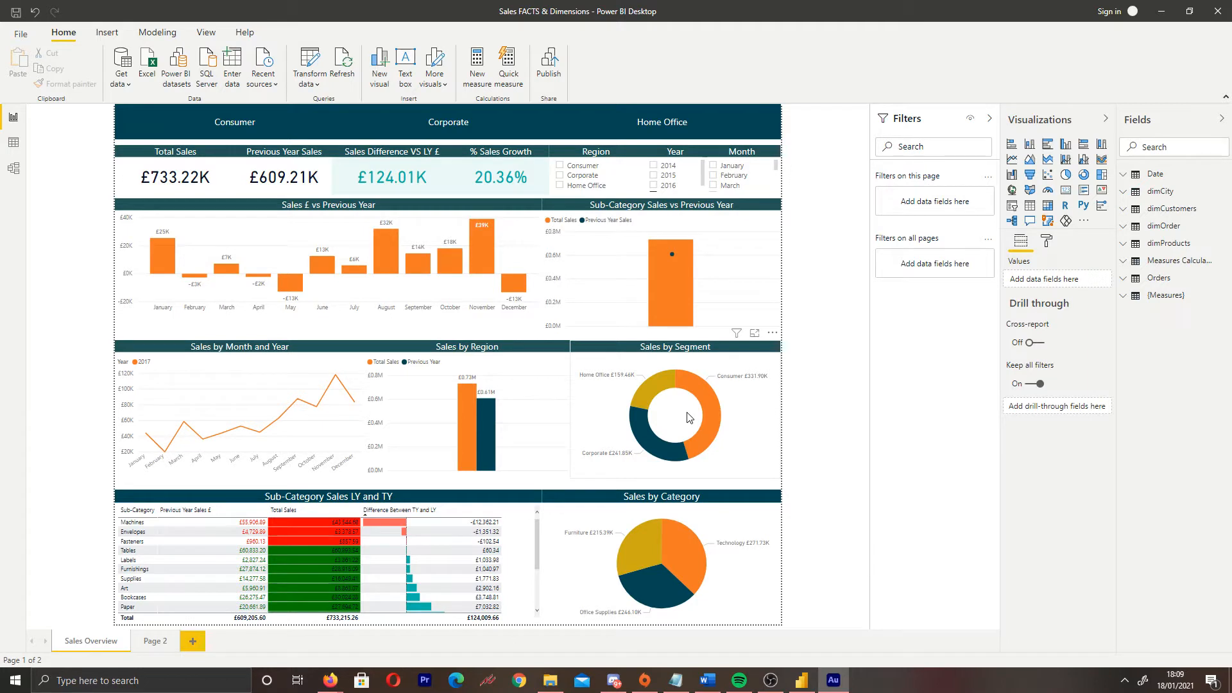
pyautogui.moveTo(727, 423)
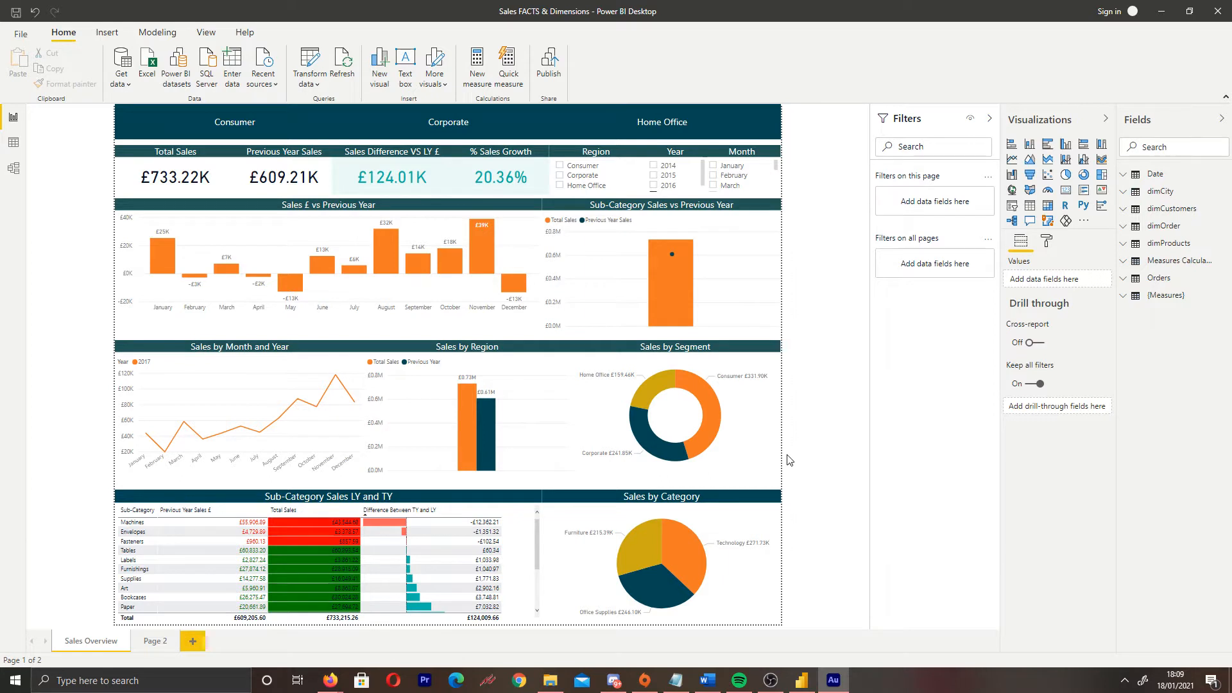
pyautogui.moveTo(699, 436)
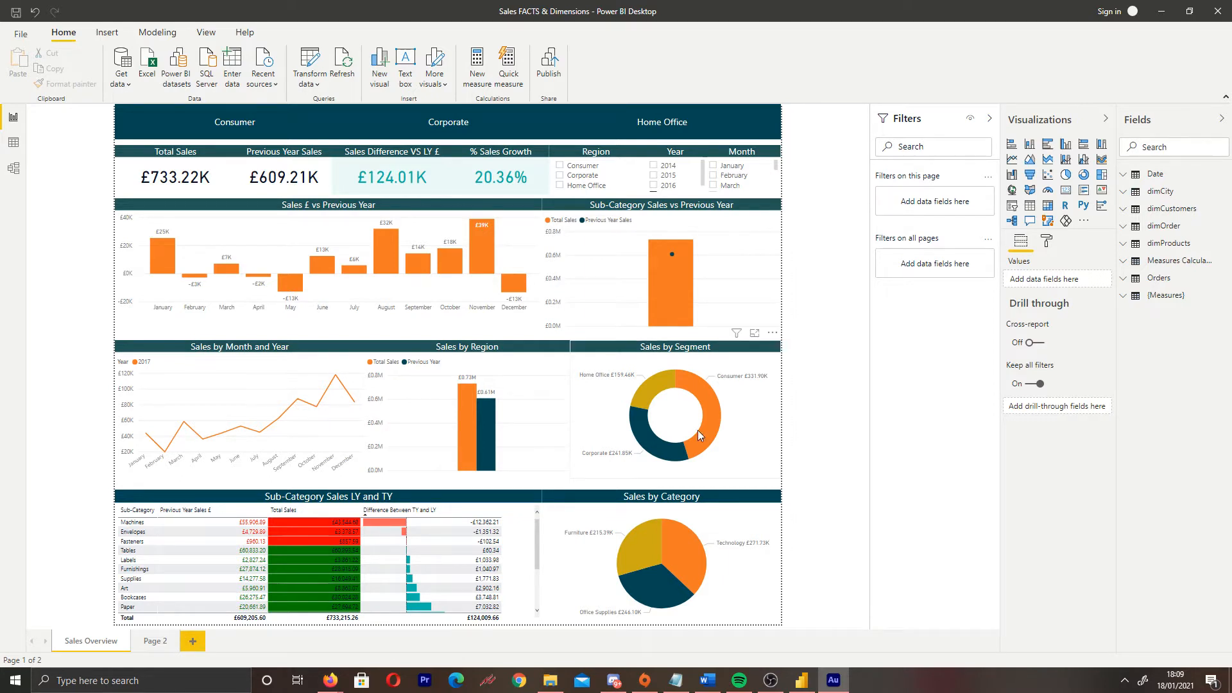
pyautogui.moveTo(769, 435)
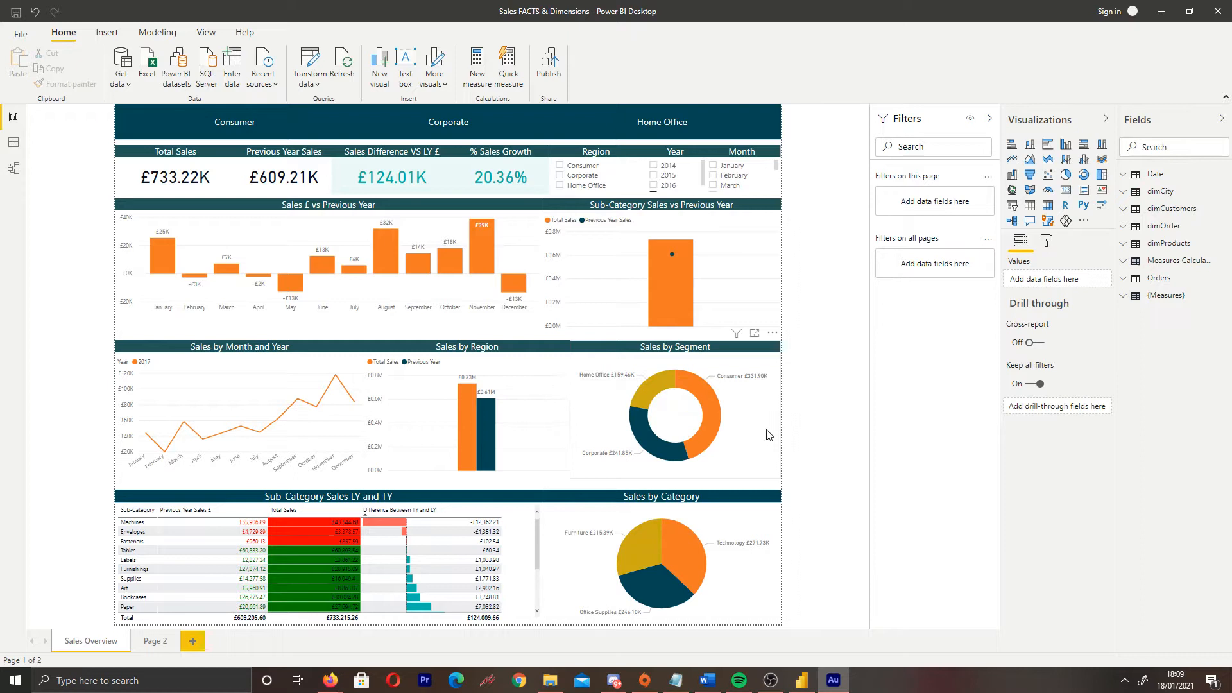
pyautogui.moveTo(714, 410)
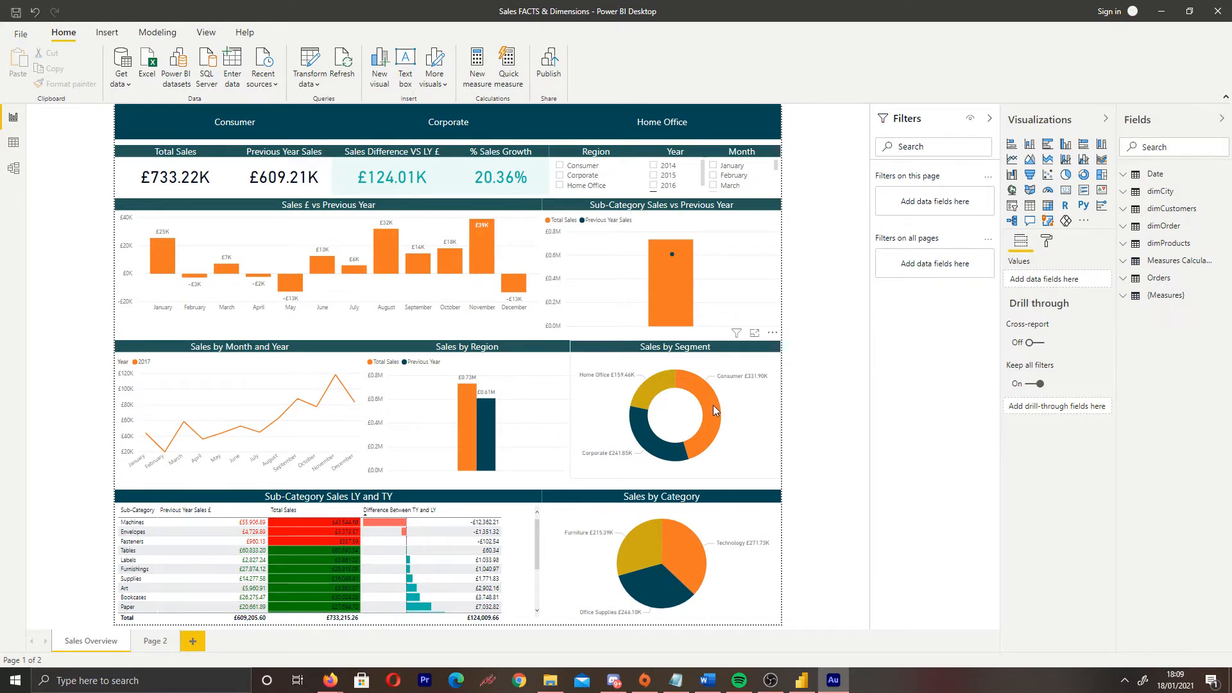
# Select the Consumer slice of the Sales by Segment donut to cross-filter the report.
pyautogui.click(711, 409)
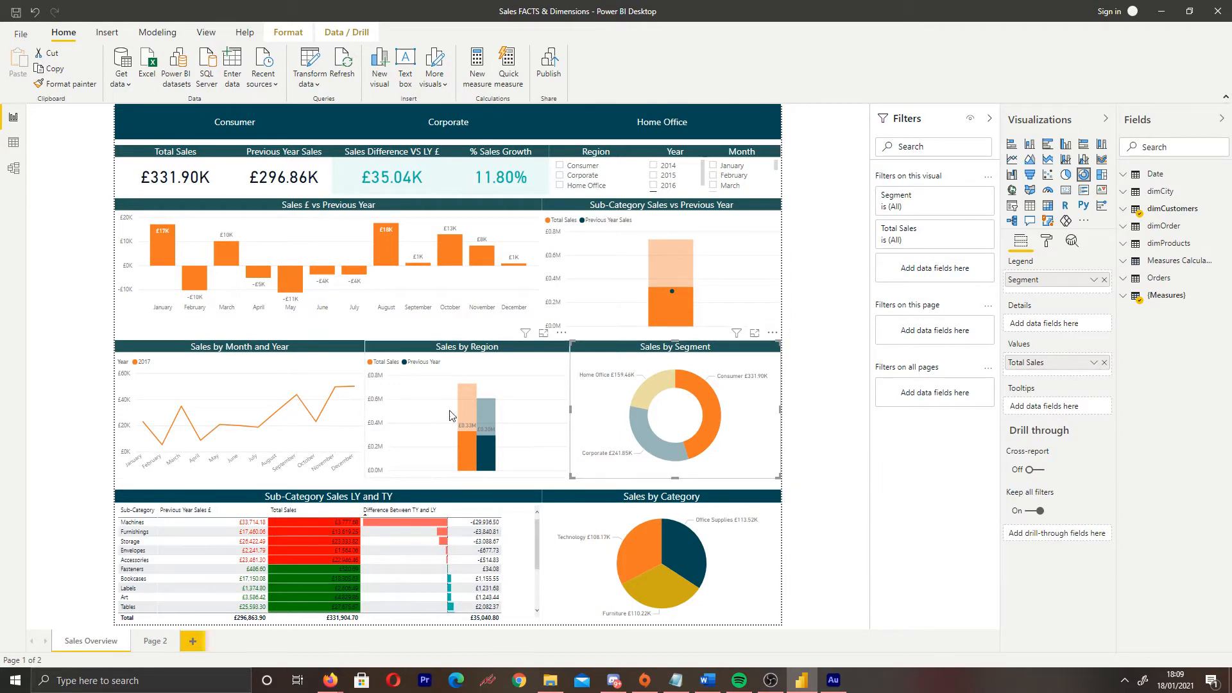
pyautogui.moveTo(487, 442)
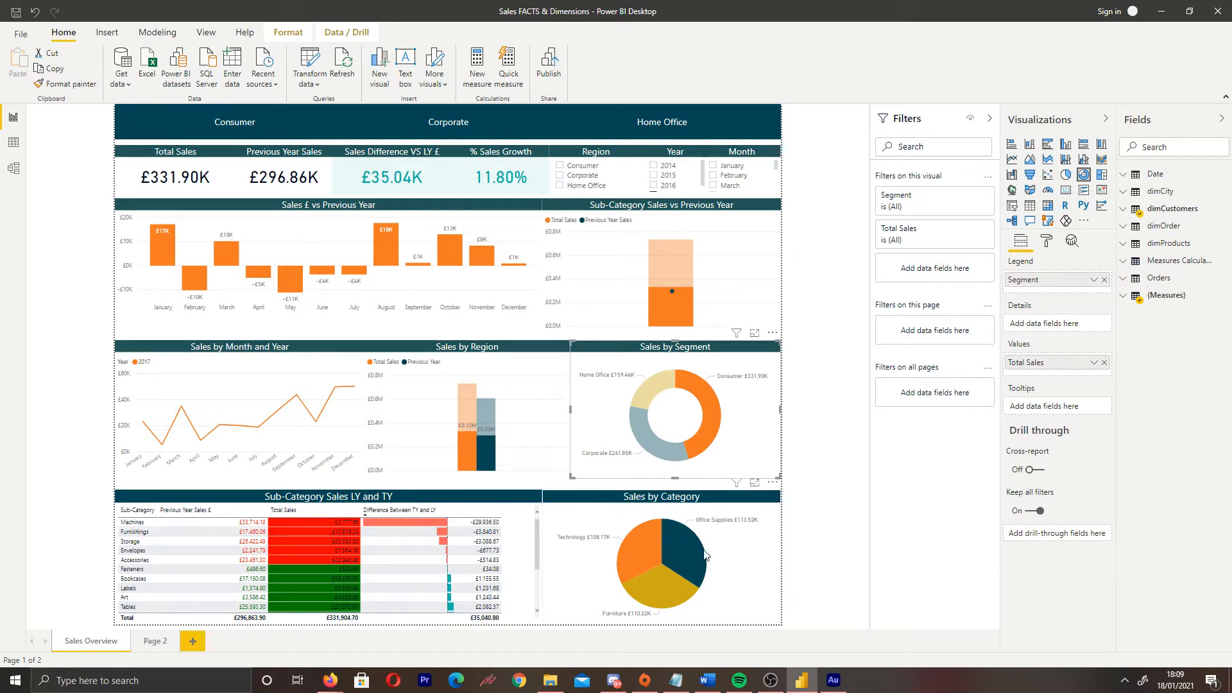
pyautogui.moveTo(642, 610)
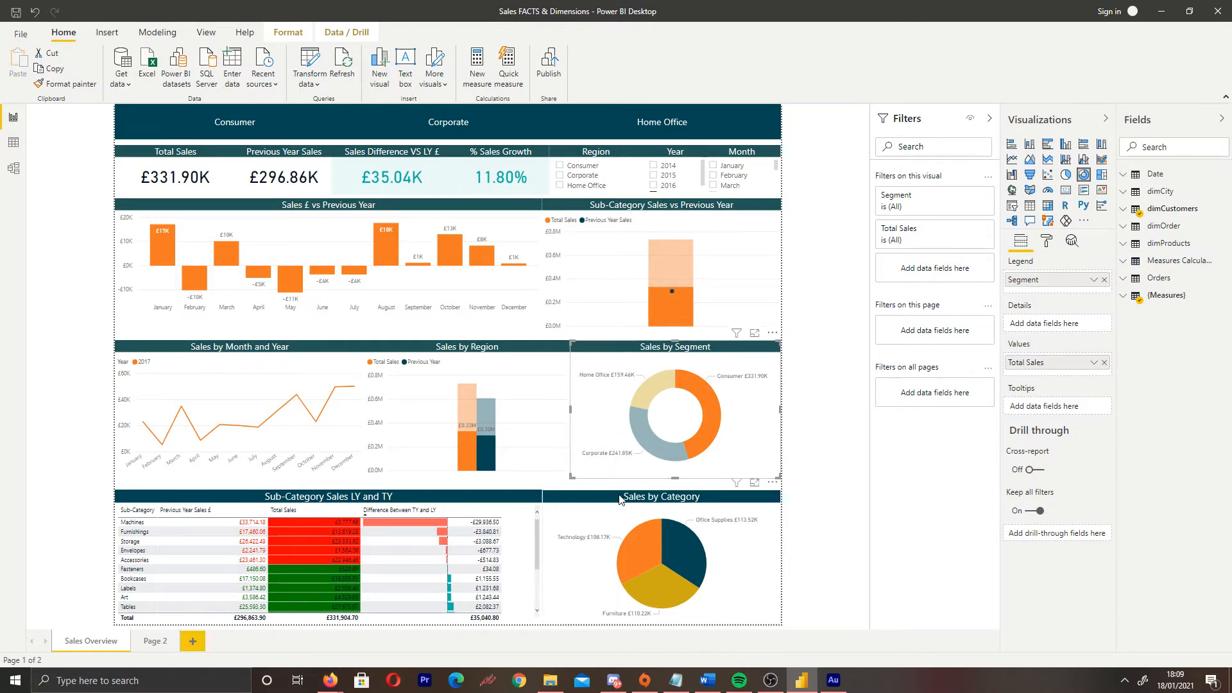
pyautogui.moveTo(694, 415)
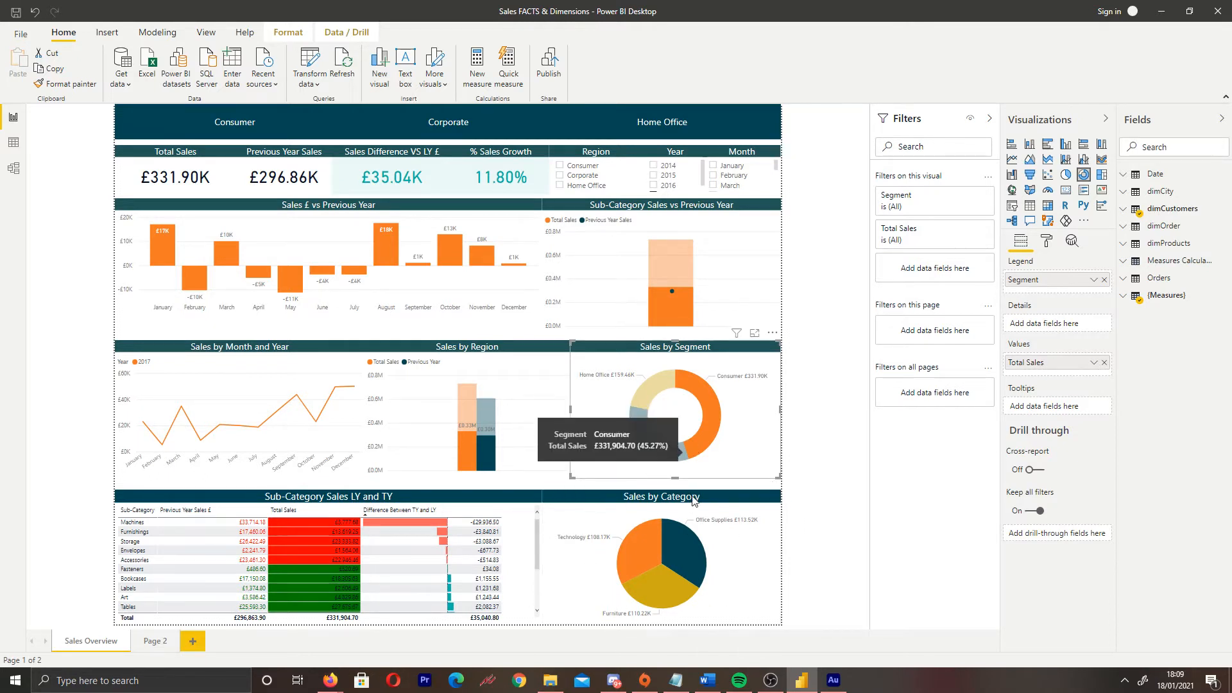
pyautogui.moveTo(653, 384)
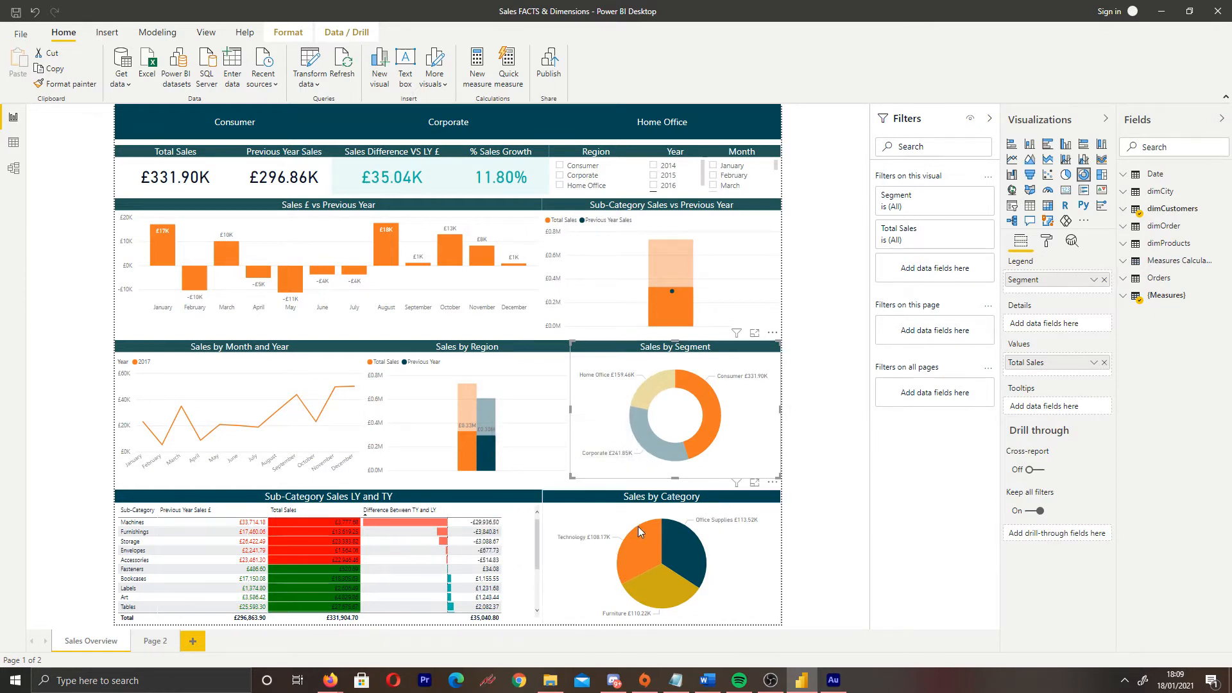
pyautogui.moveTo(592, 500)
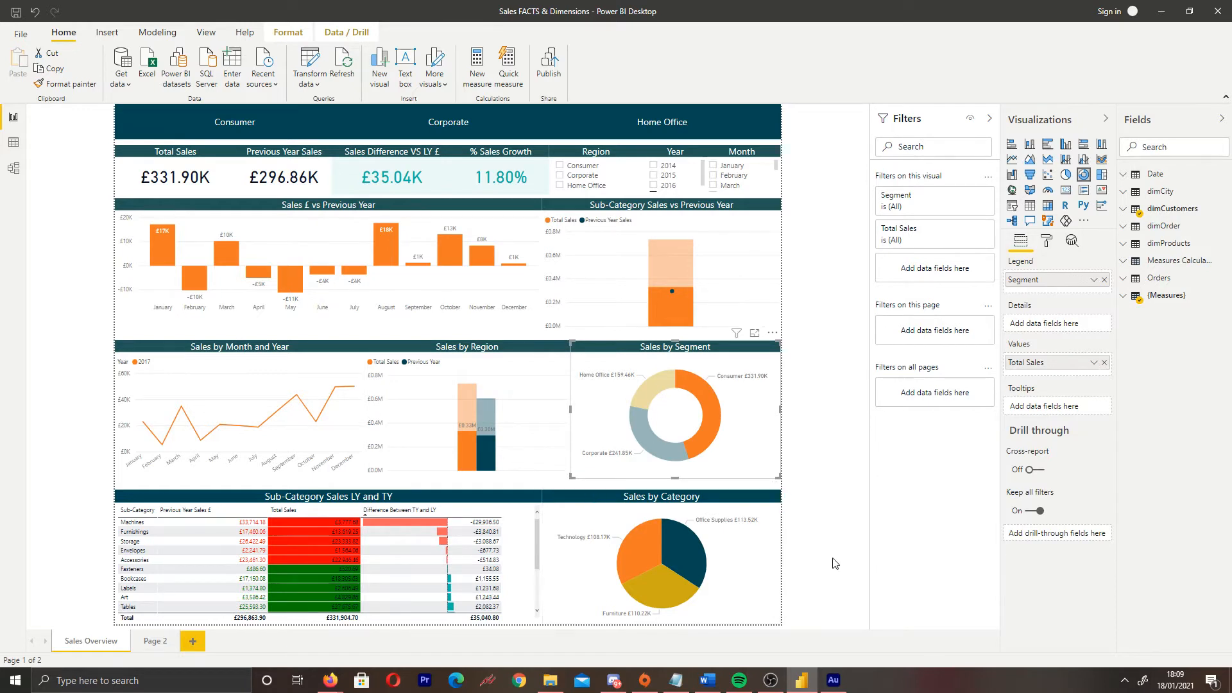
pyautogui.moveTo(815, 553)
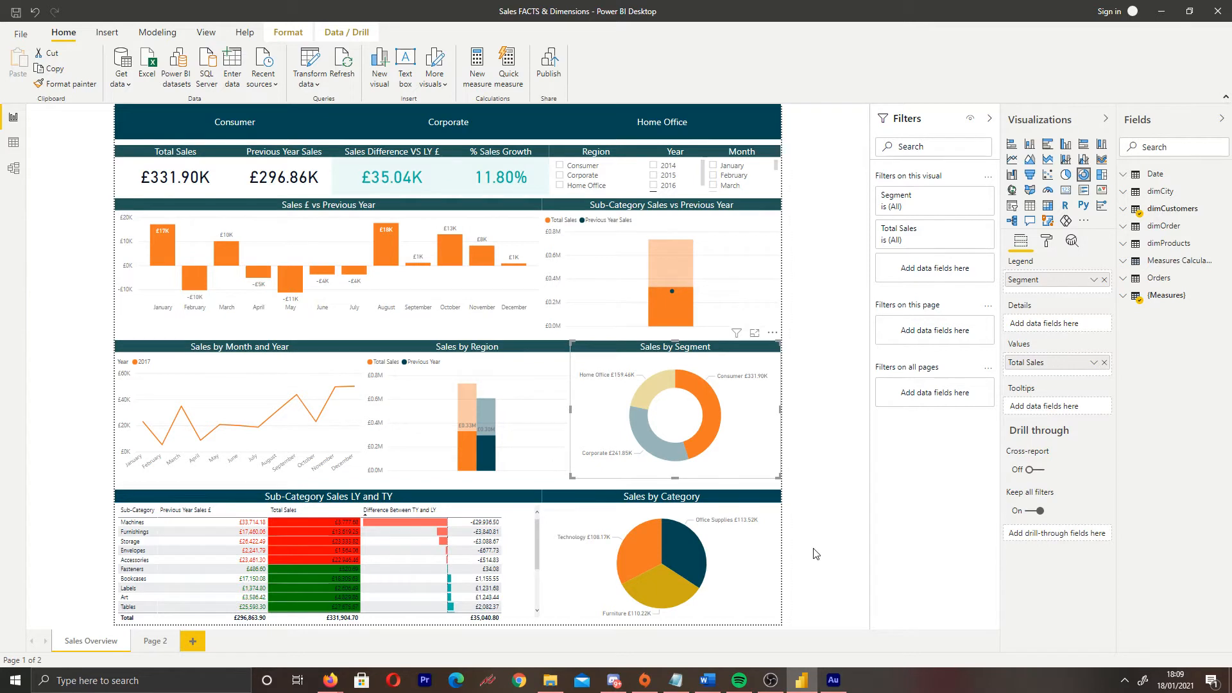
pyautogui.moveTo(805, 527)
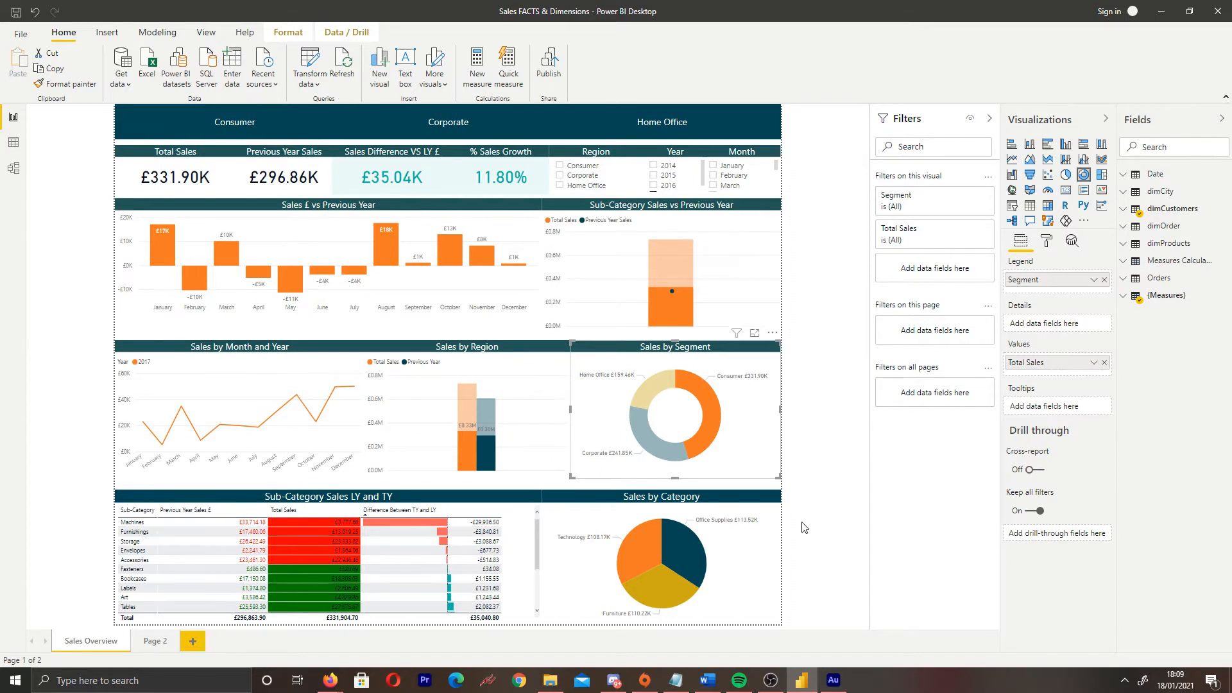
pyautogui.moveTo(817, 500)
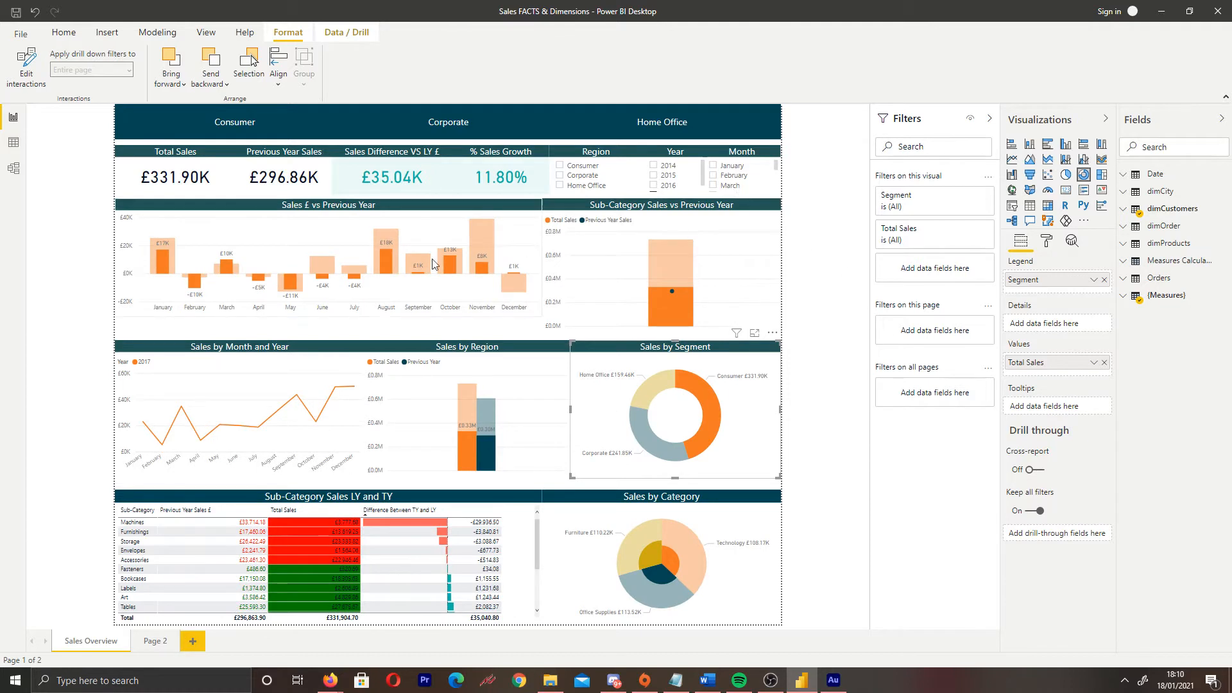
pyautogui.moveTo(792, 497)
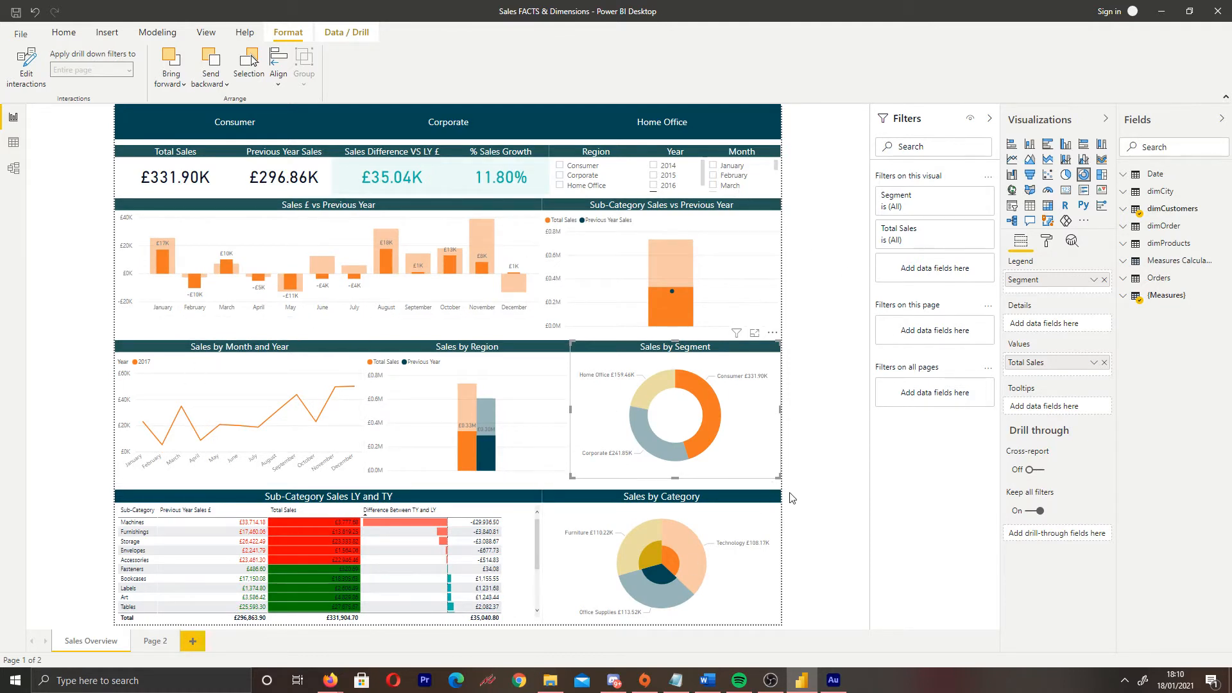
pyautogui.moveTo(823, 559)
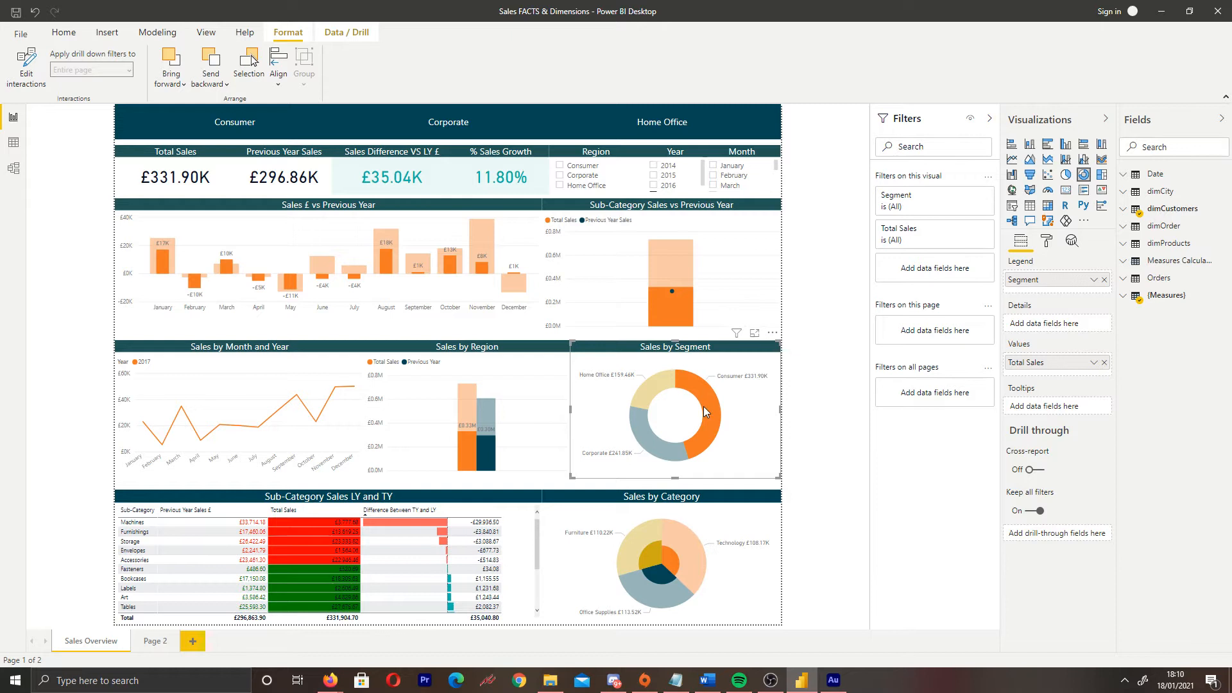
# Show the Format ribbon with Edit interactions and Arrange options for the selected donut.
pyautogui.click(234, 122)
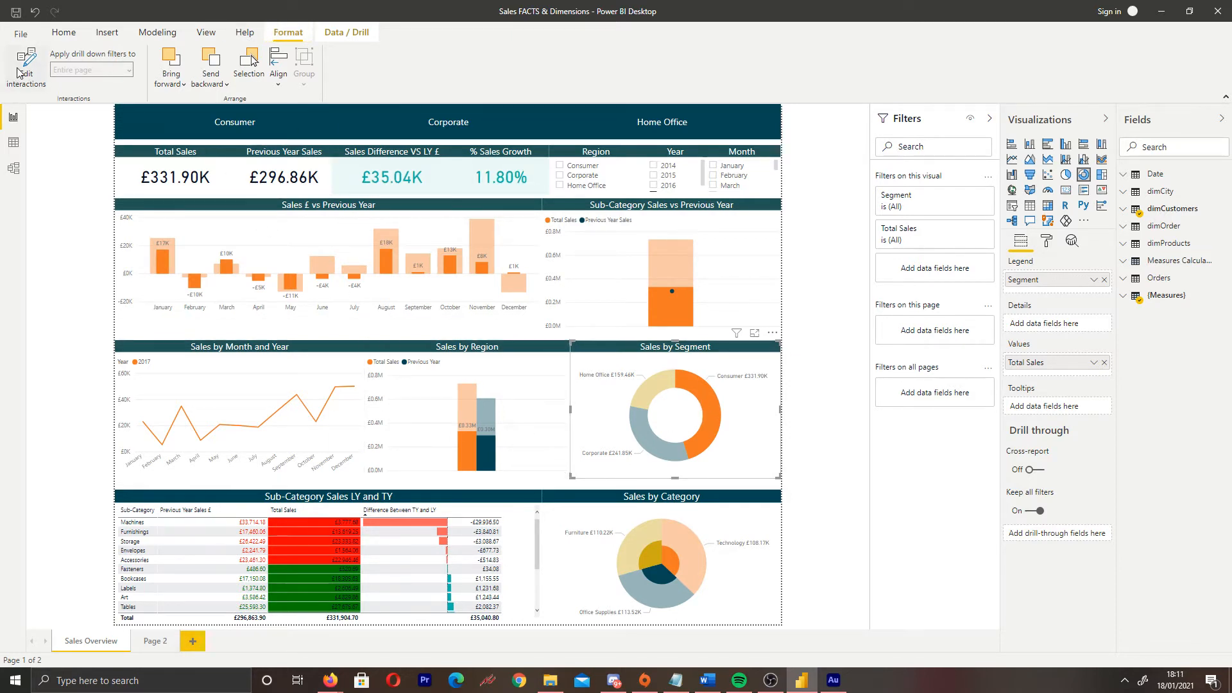
# Turn on Edit interactions for the Sales by Segment donut.
pyautogui.click(25, 69)
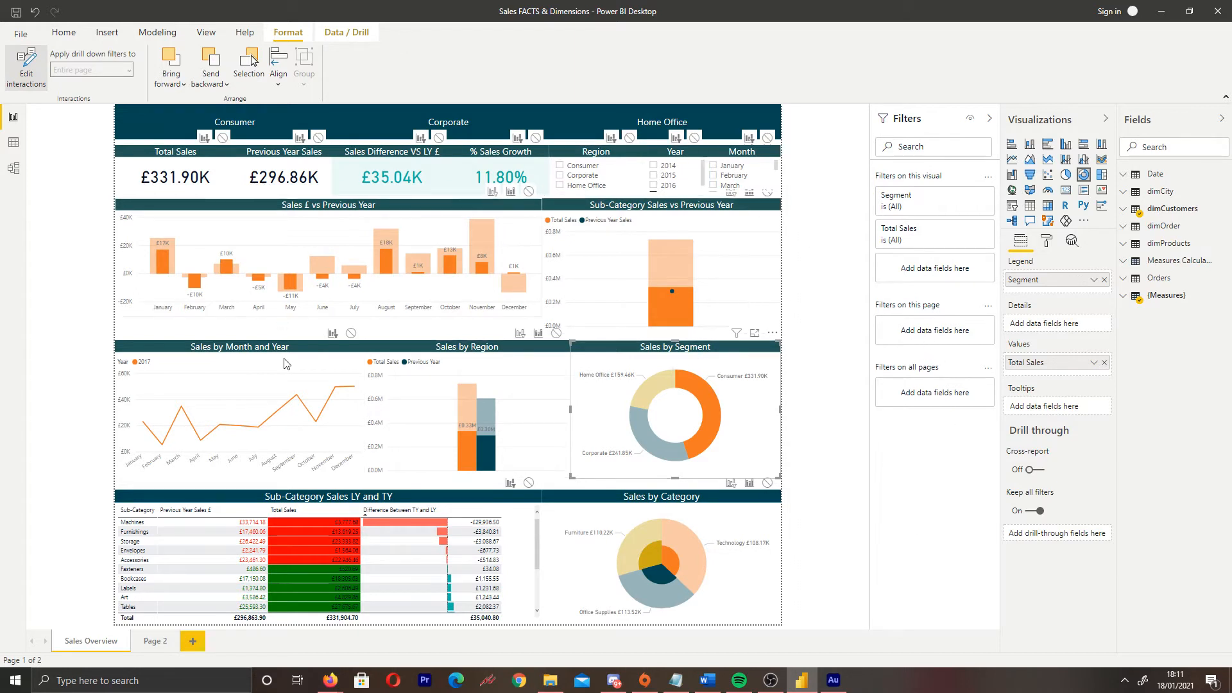
pyautogui.moveTo(364, 336)
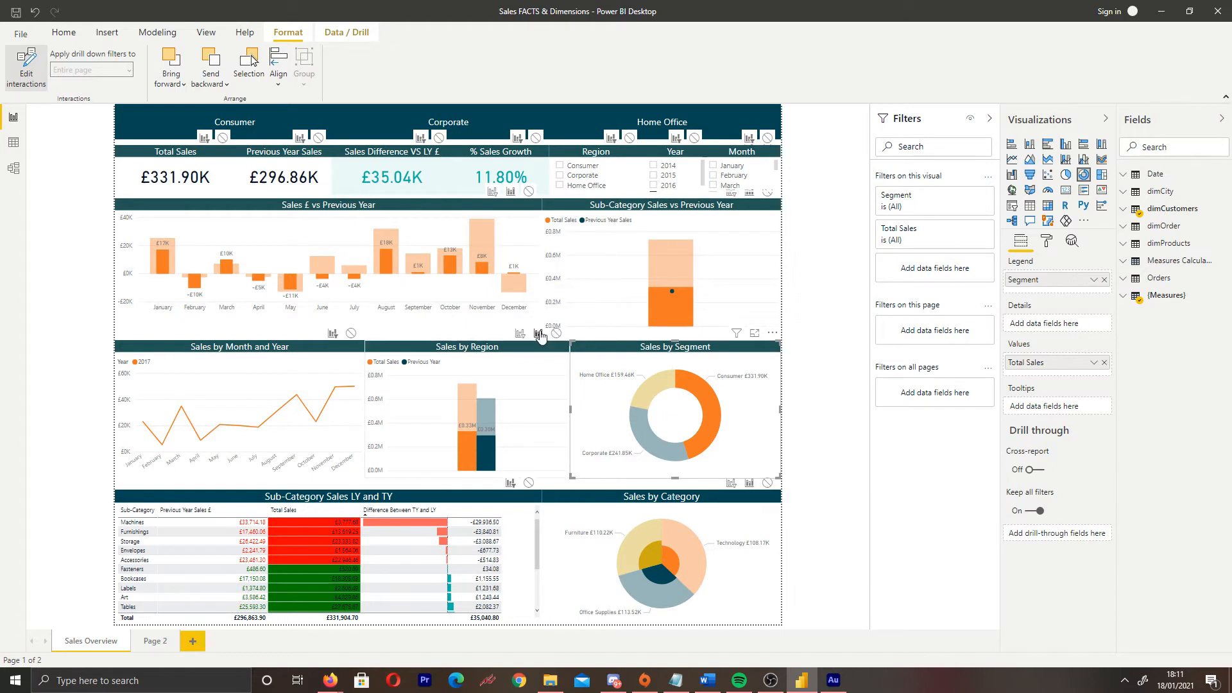
pyautogui.moveTo(519, 333)
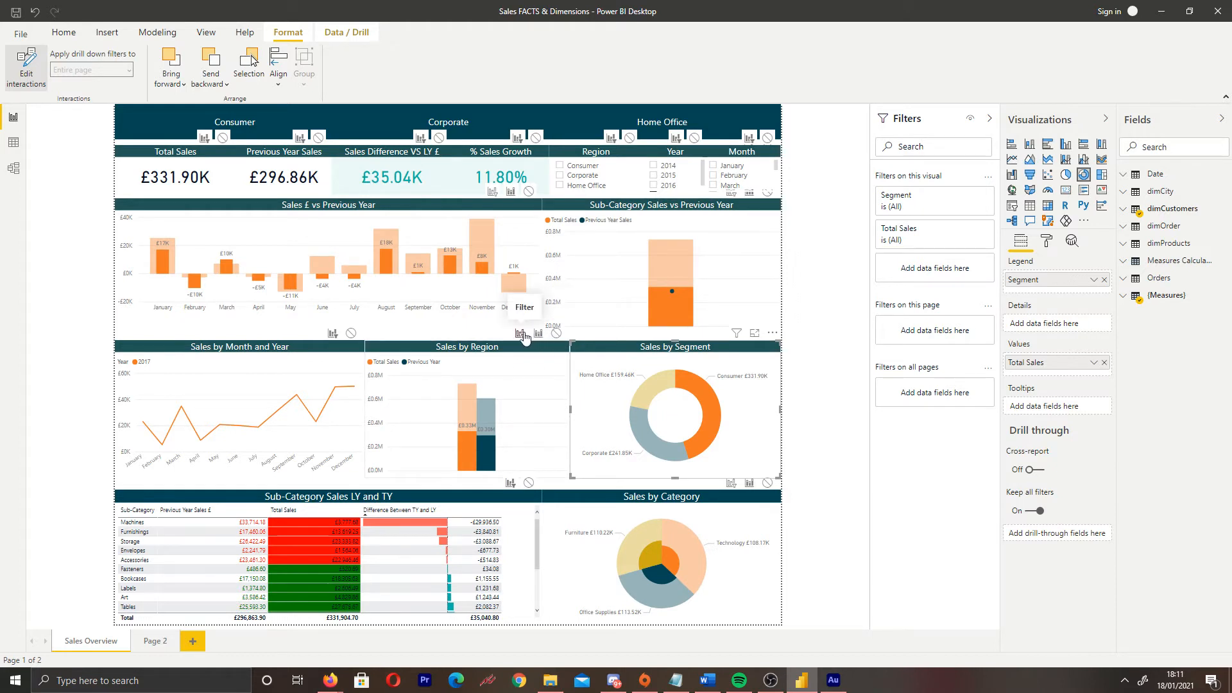
pyautogui.moveTo(553, 333)
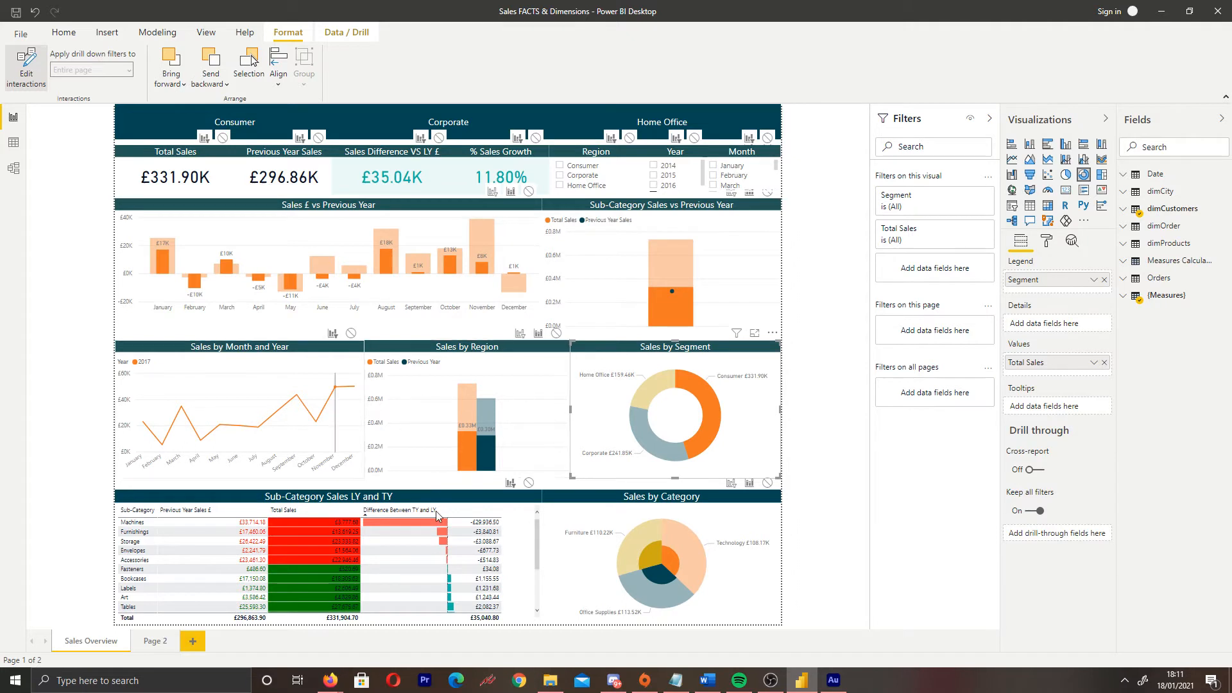
pyautogui.moveTo(482, 428)
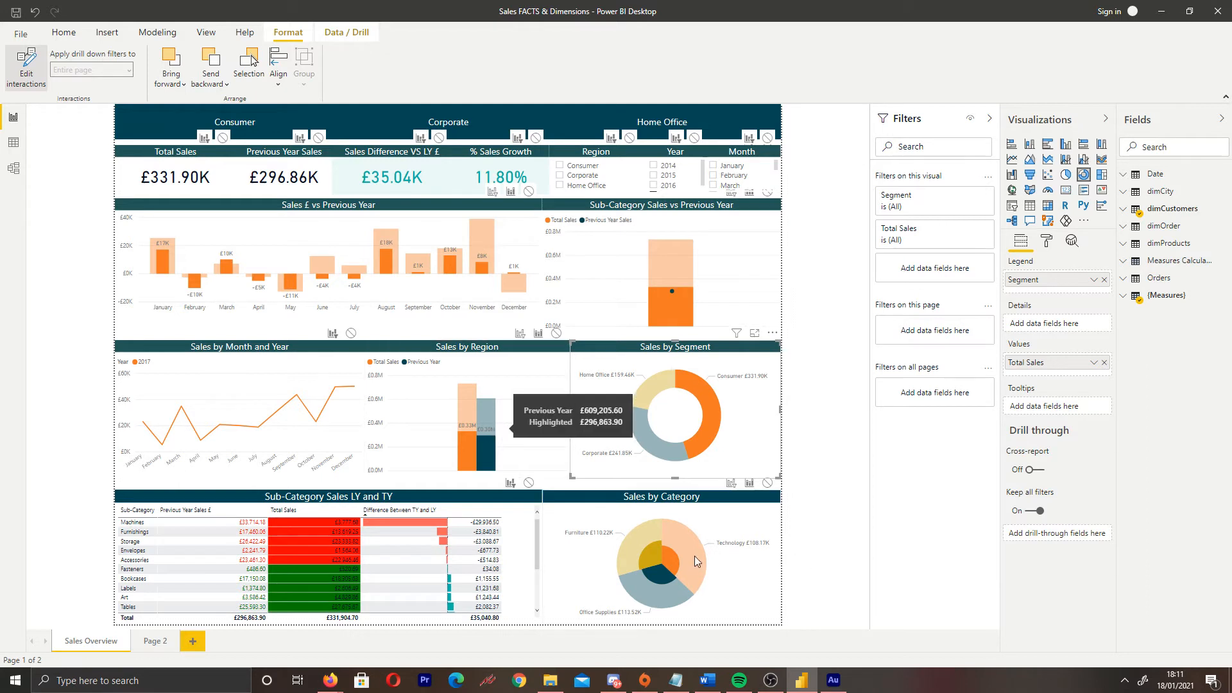
pyautogui.moveTo(655, 574)
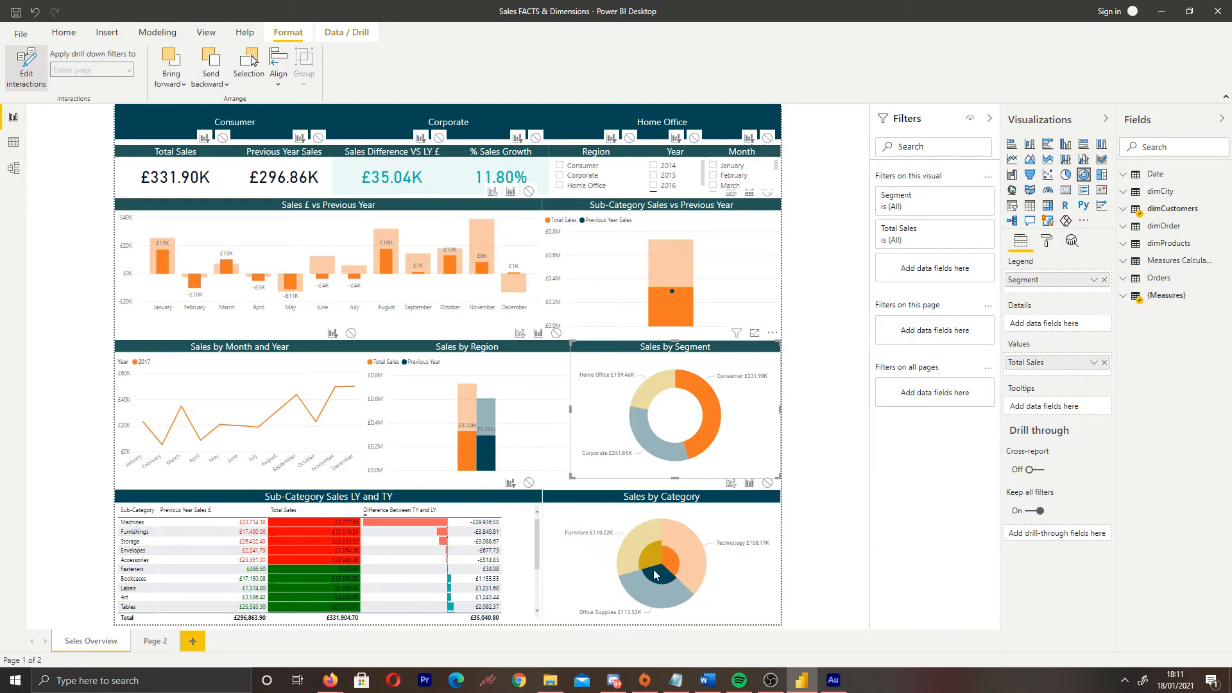
pyautogui.moveTo(616, 525)
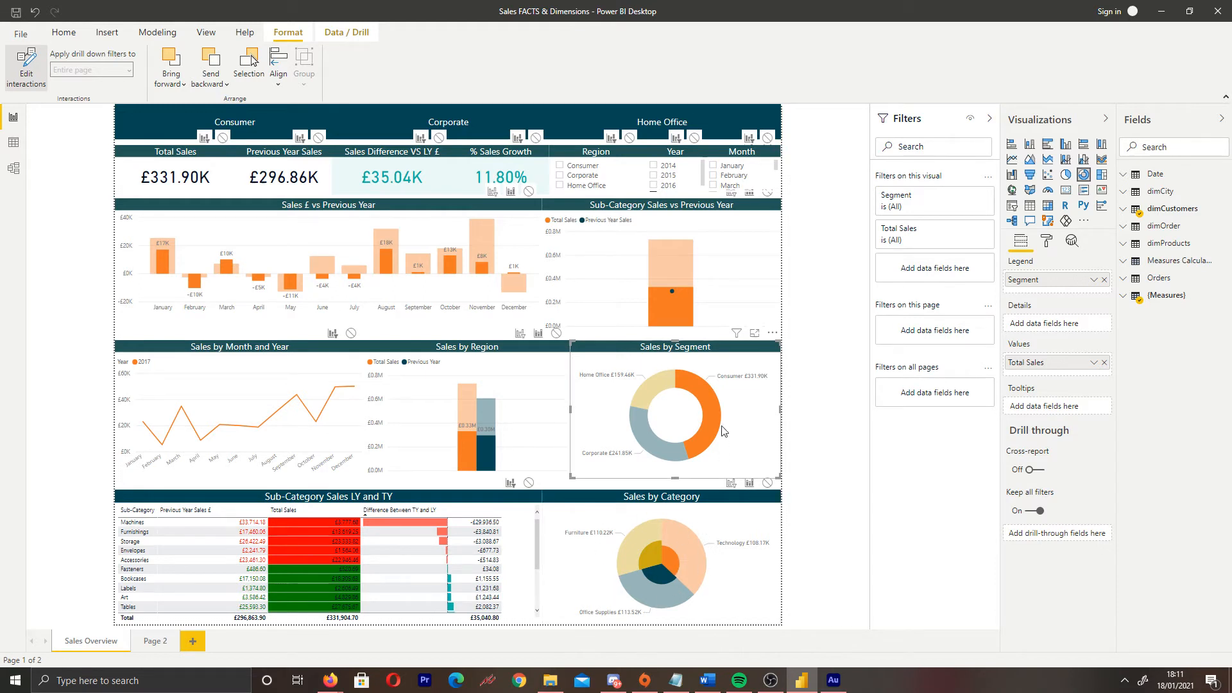
pyautogui.moveTo(729, 483)
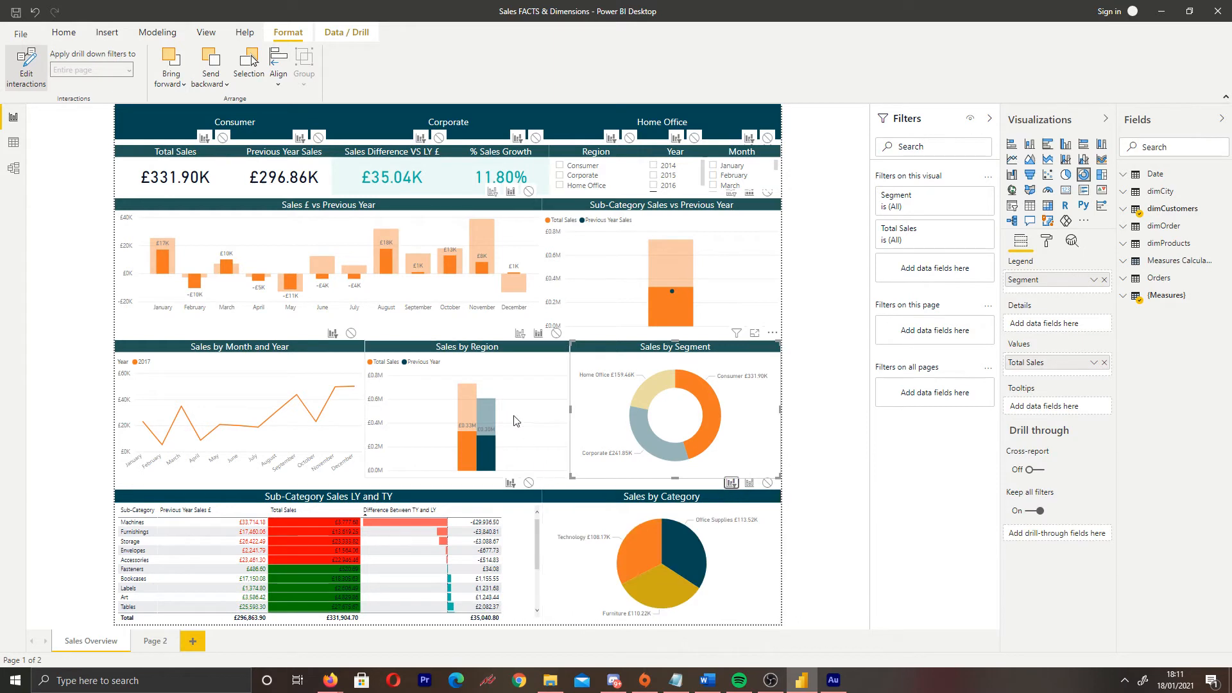
pyautogui.moveTo(511, 350)
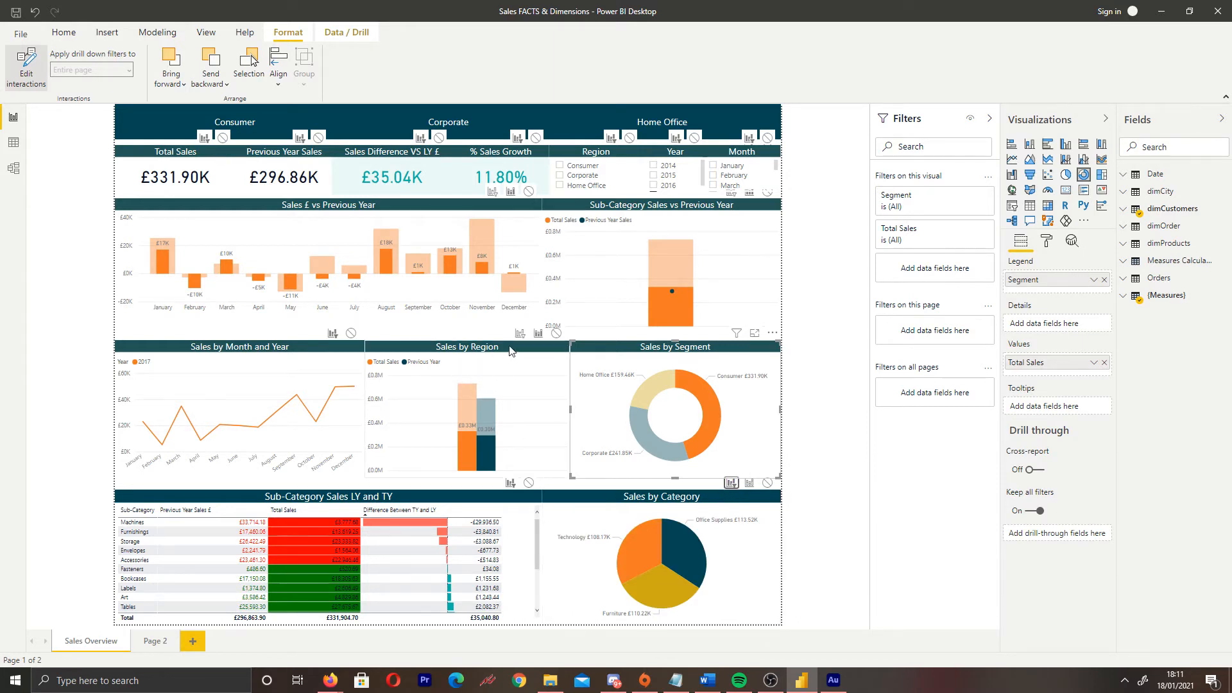
pyautogui.moveTo(516, 374)
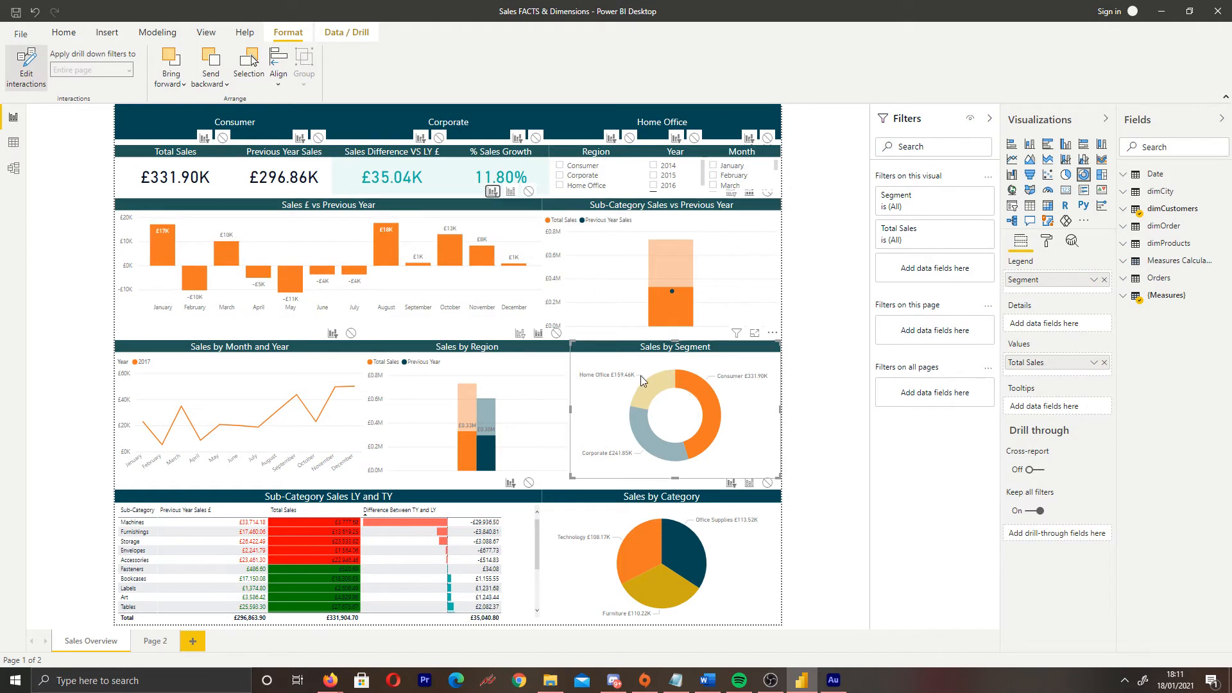
pyautogui.moveTo(612, 418)
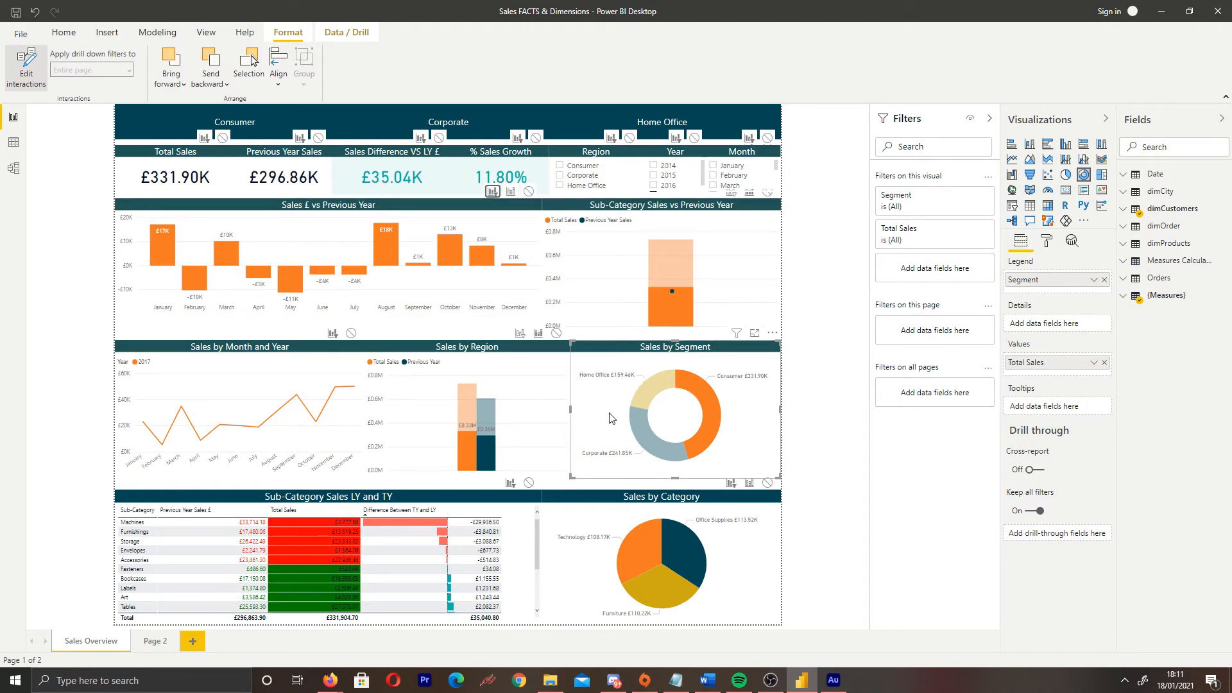
pyautogui.moveTo(653, 428)
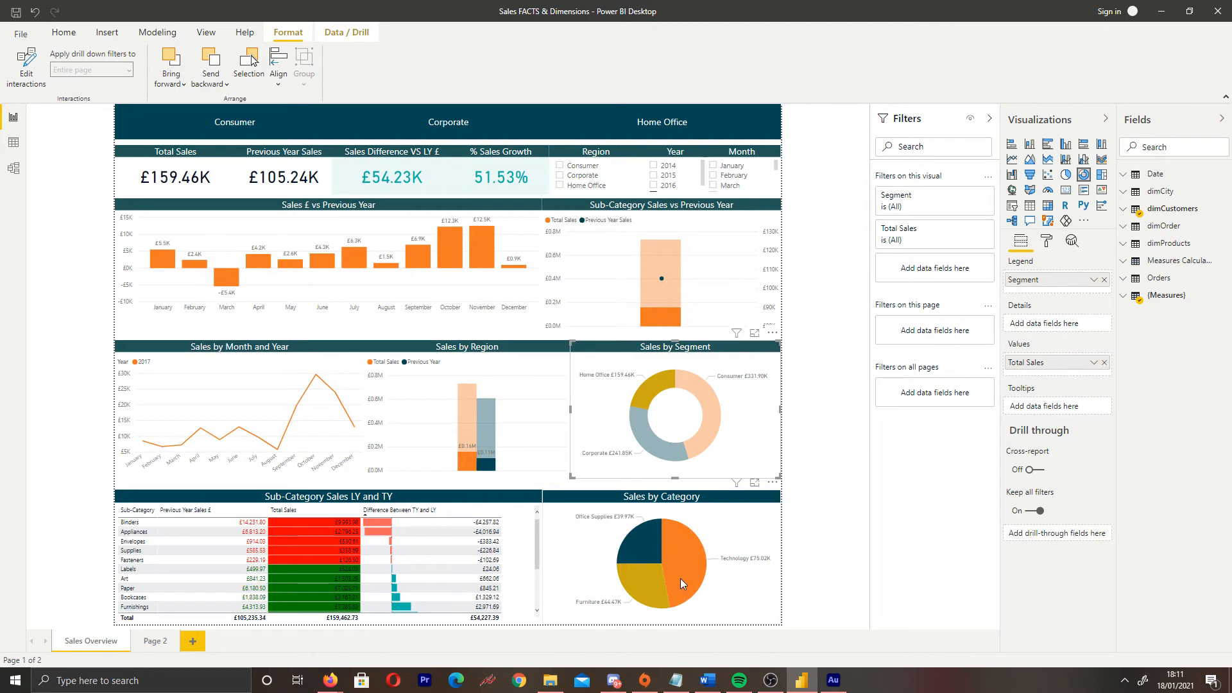
pyautogui.moveTo(501, 355)
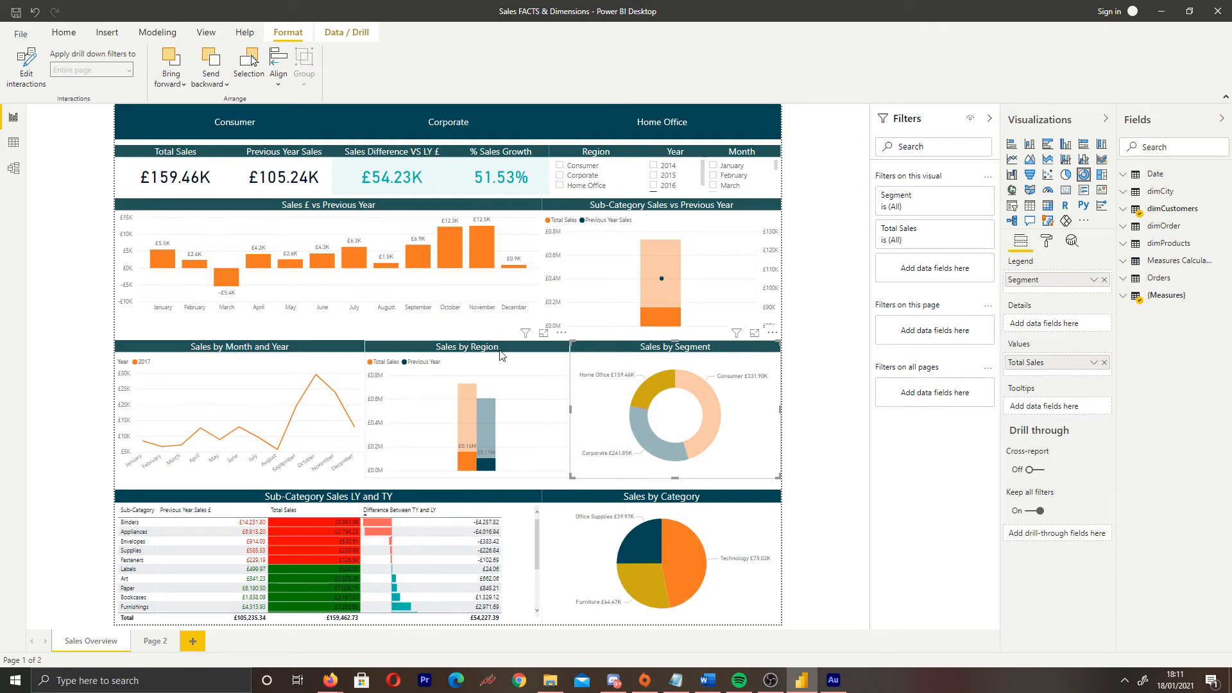
pyautogui.moveTo(488, 462)
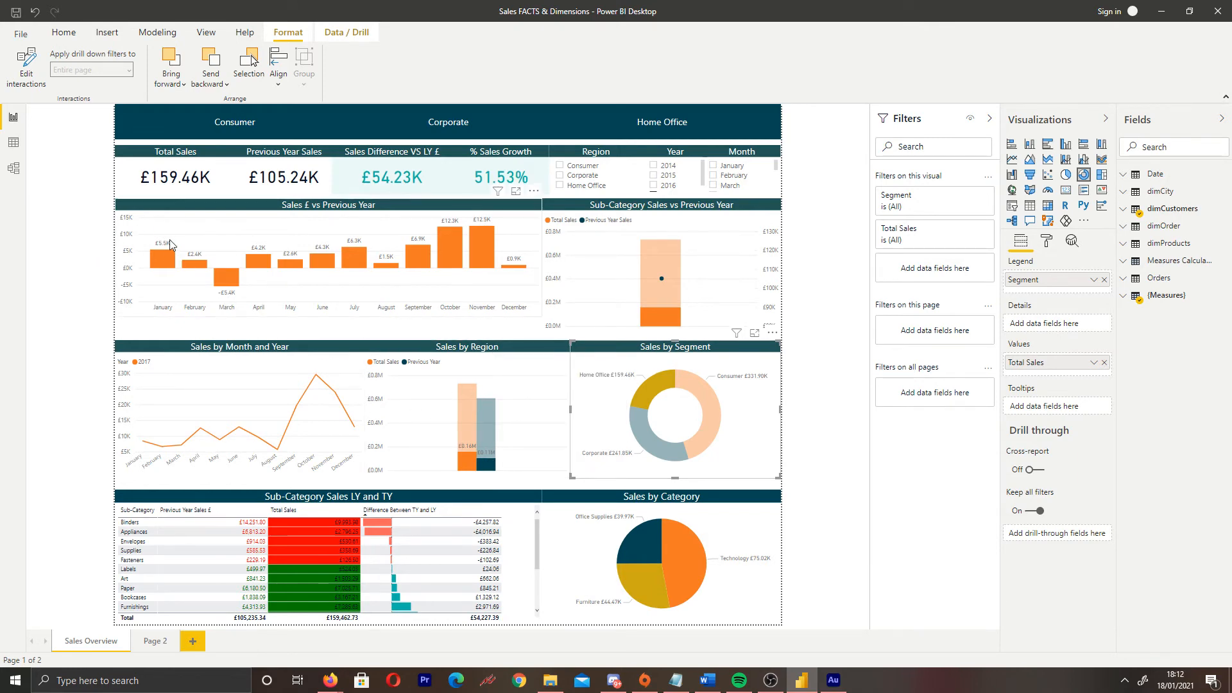
pyautogui.moveTo(311, 267)
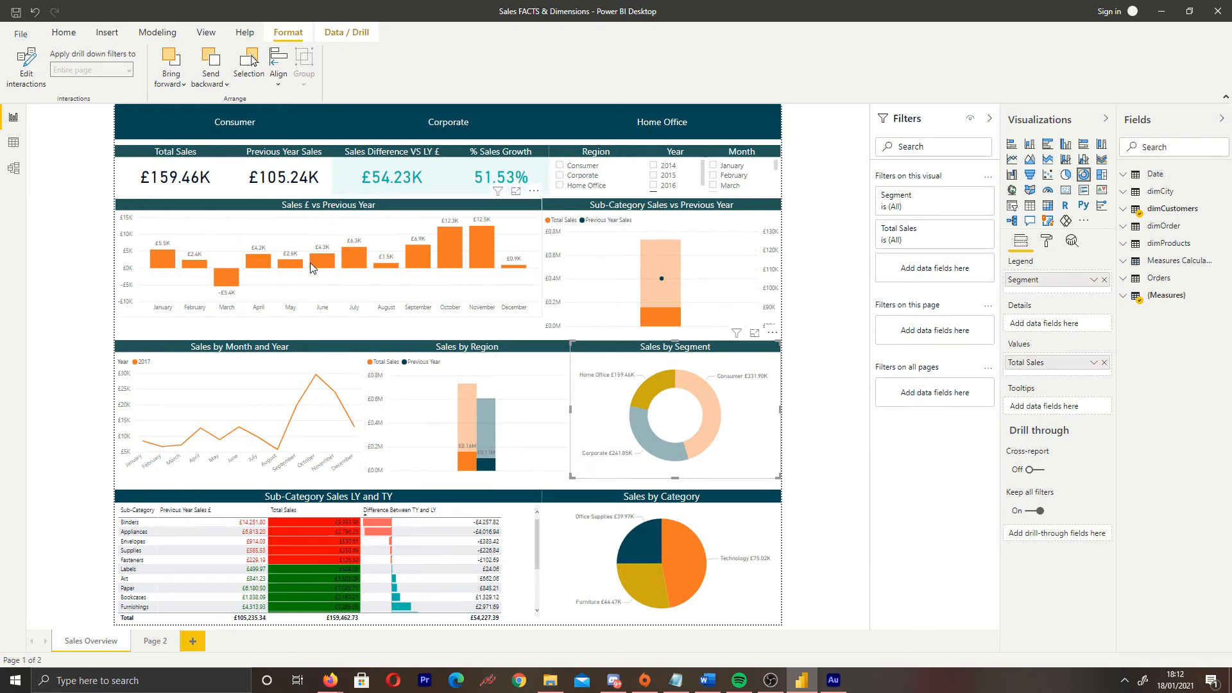
# Clear the Home Office filter, enable Edit interactions, and set Sales by Month and Year to None.
pyautogui.click(63, 32)
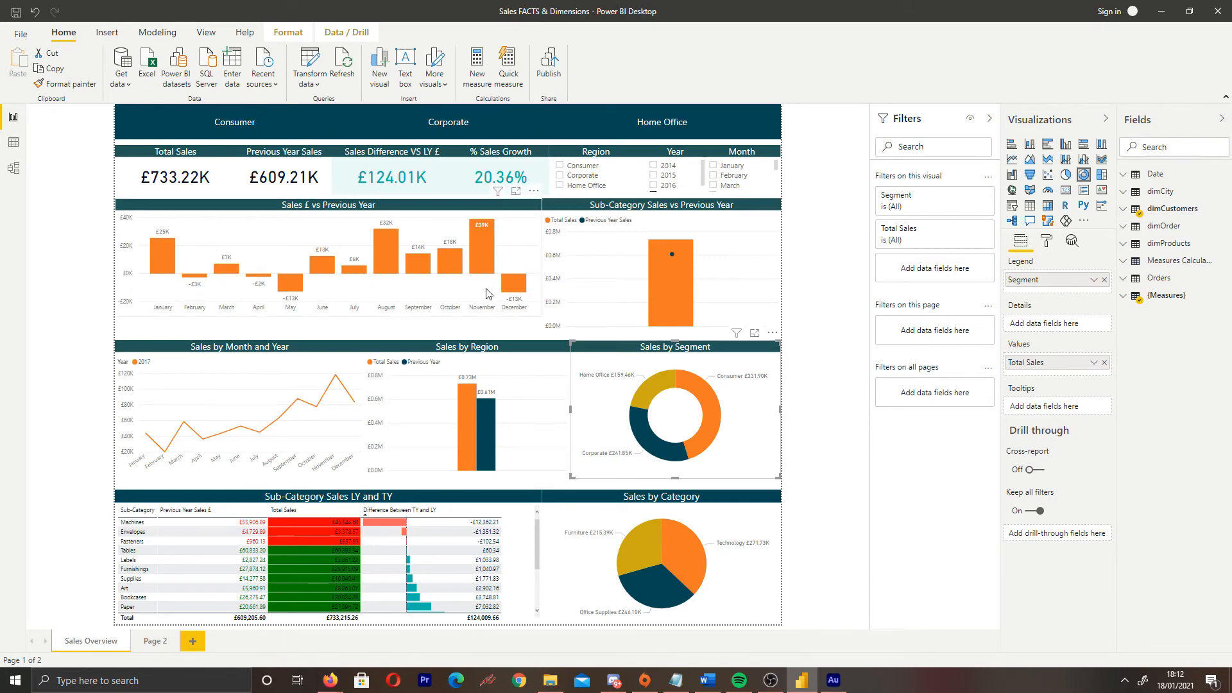
pyautogui.moveTo(483, 276)
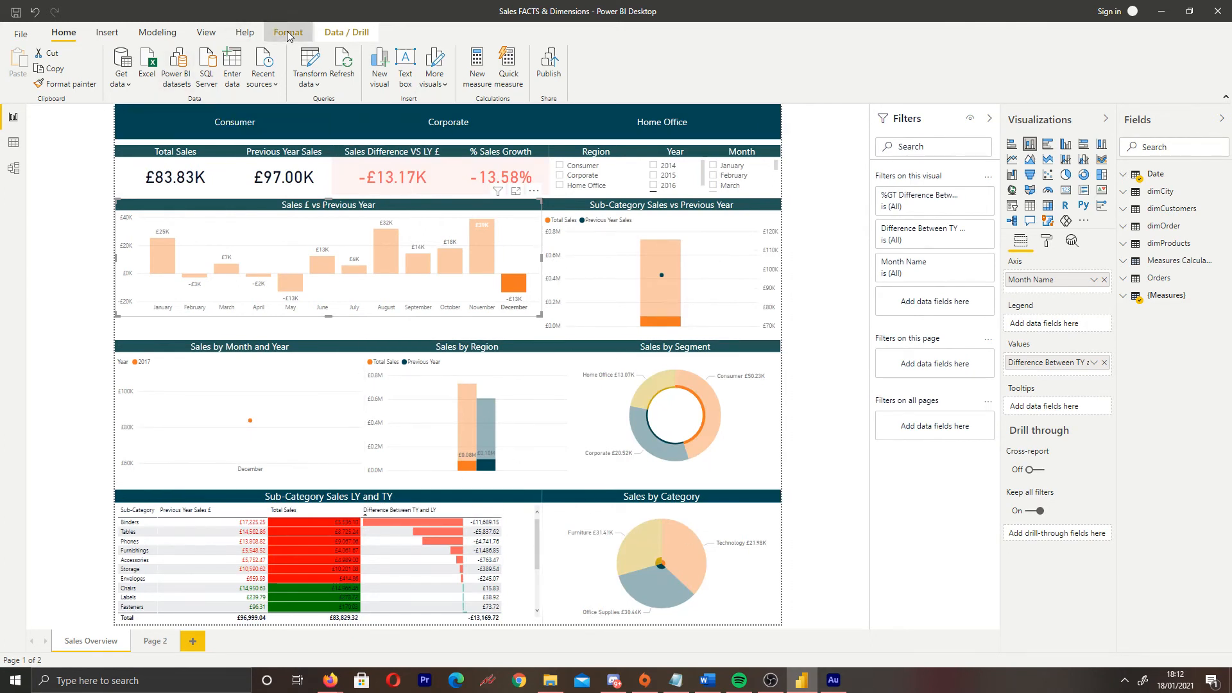
pyautogui.click(287, 32)
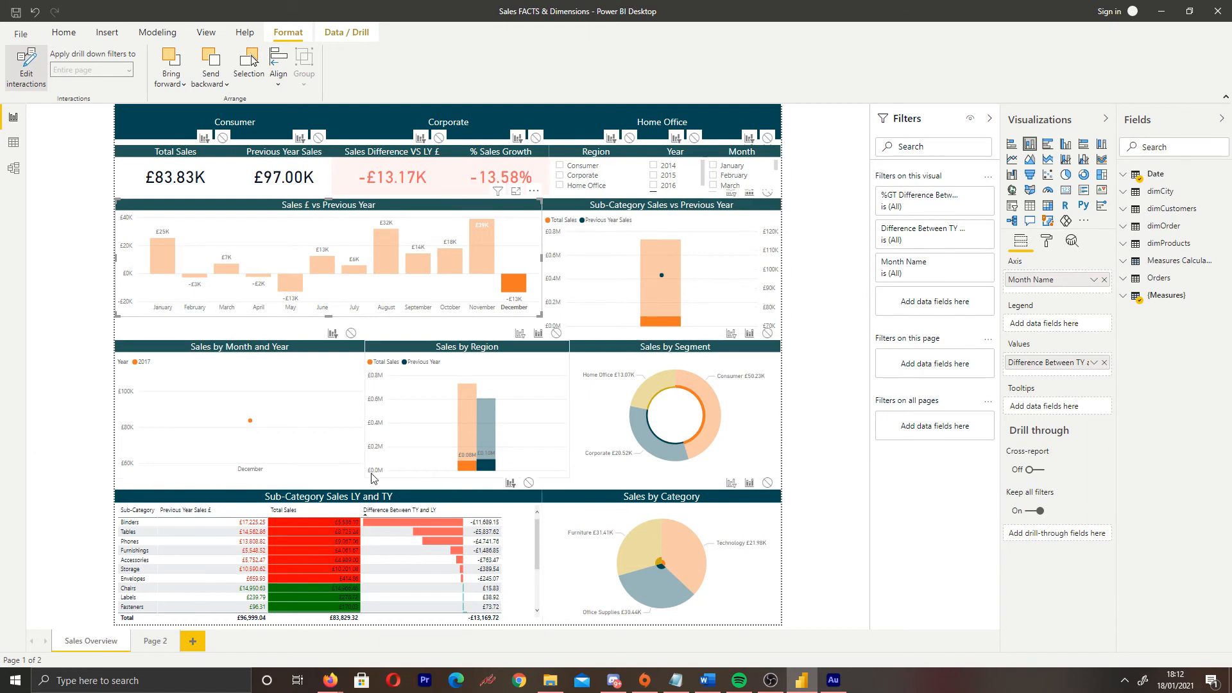
pyautogui.moveTo(704, 382)
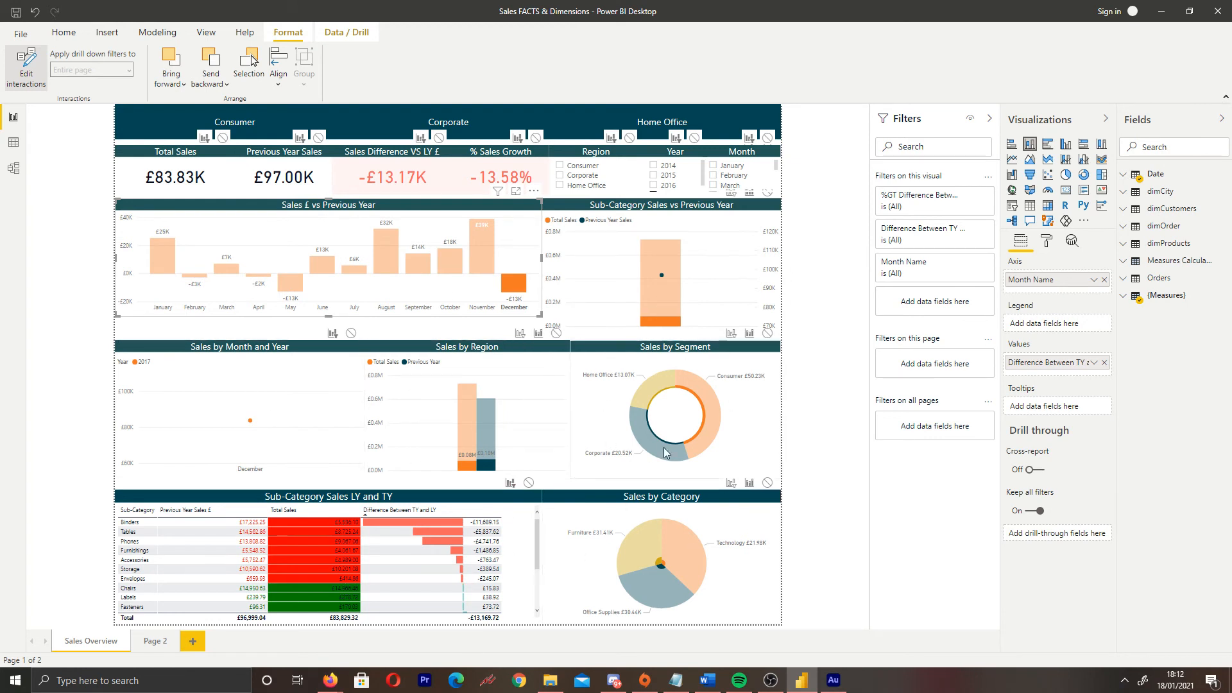
pyautogui.moveTo(735, 340)
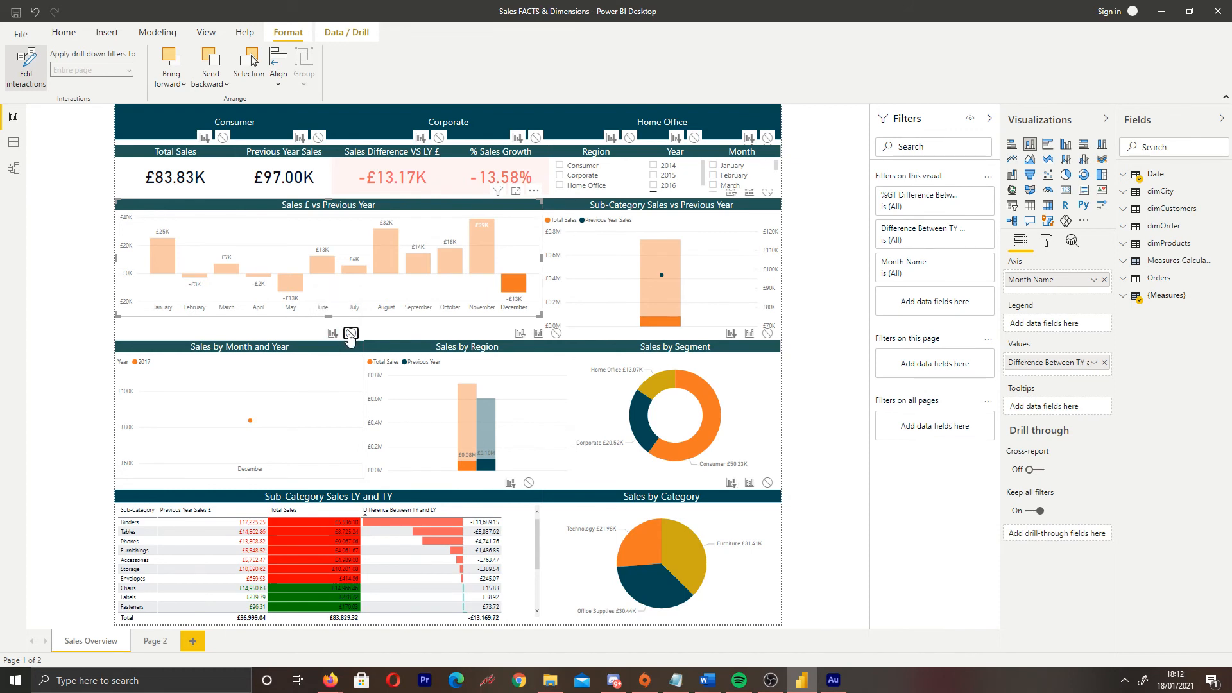
pyautogui.click(350, 332)
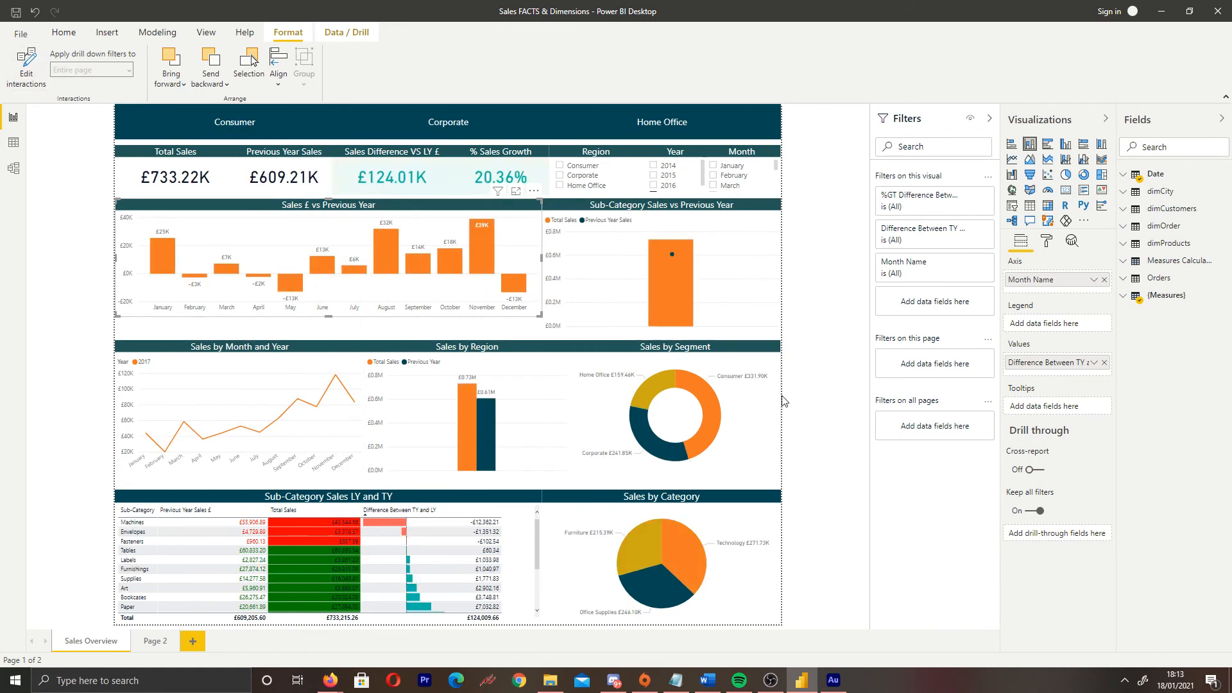
# Select October on the Sales £ vs Previous Year chart, bringing Total Sales to £77.78K.
pyautogui.click(682, 451)
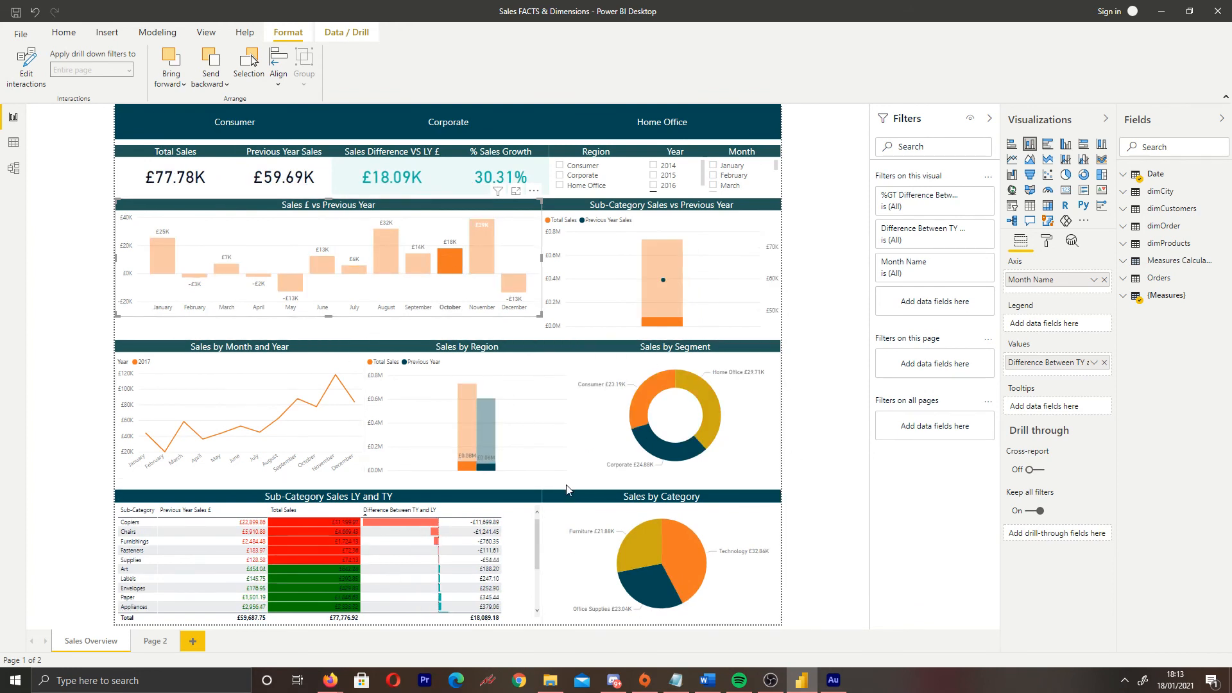
pyautogui.moveTo(56, 147)
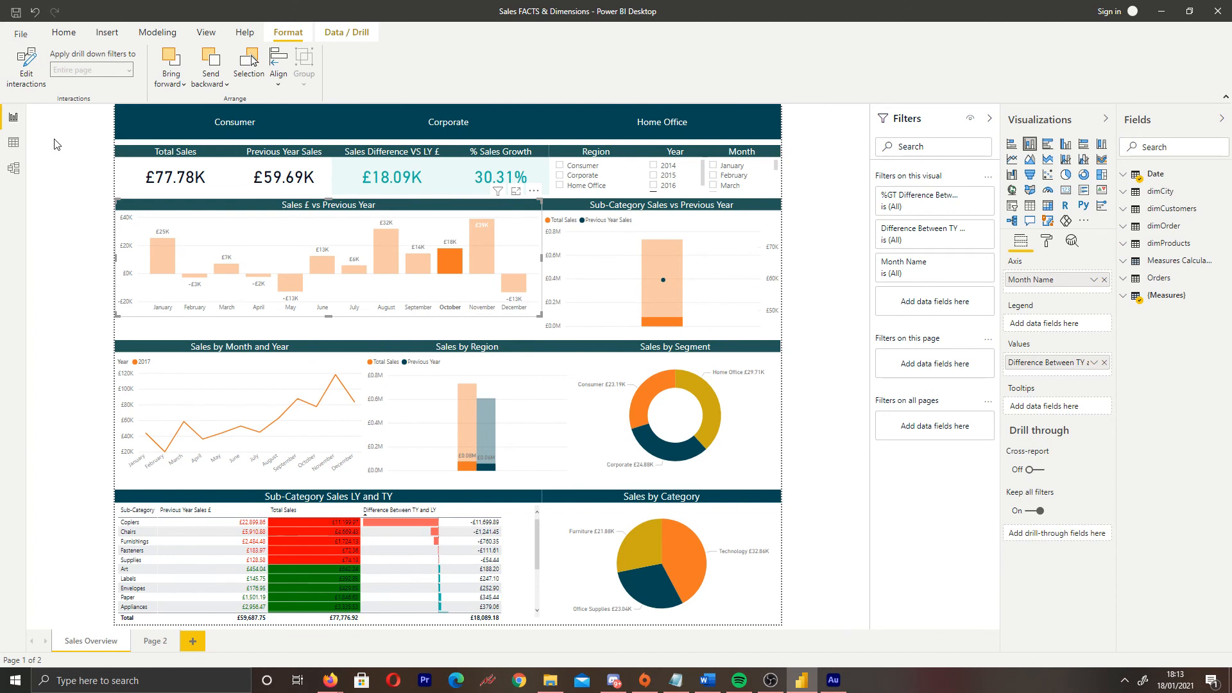
pyautogui.moveTo(171, 266)
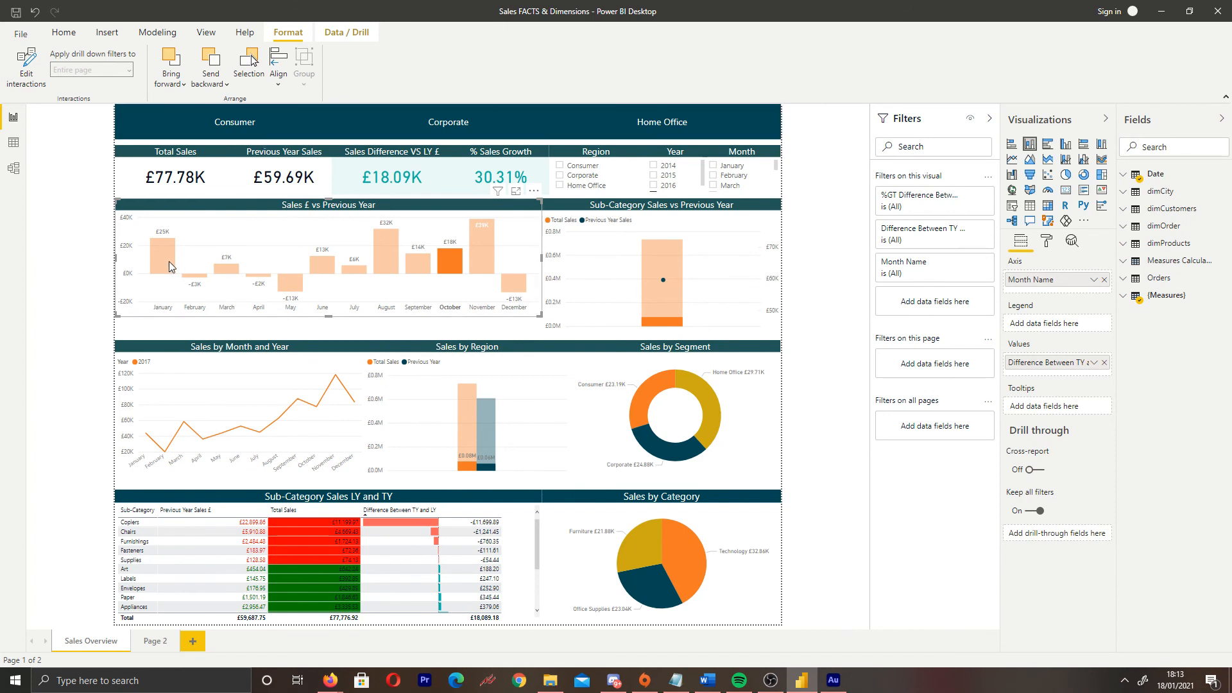
pyautogui.moveTo(134, 265)
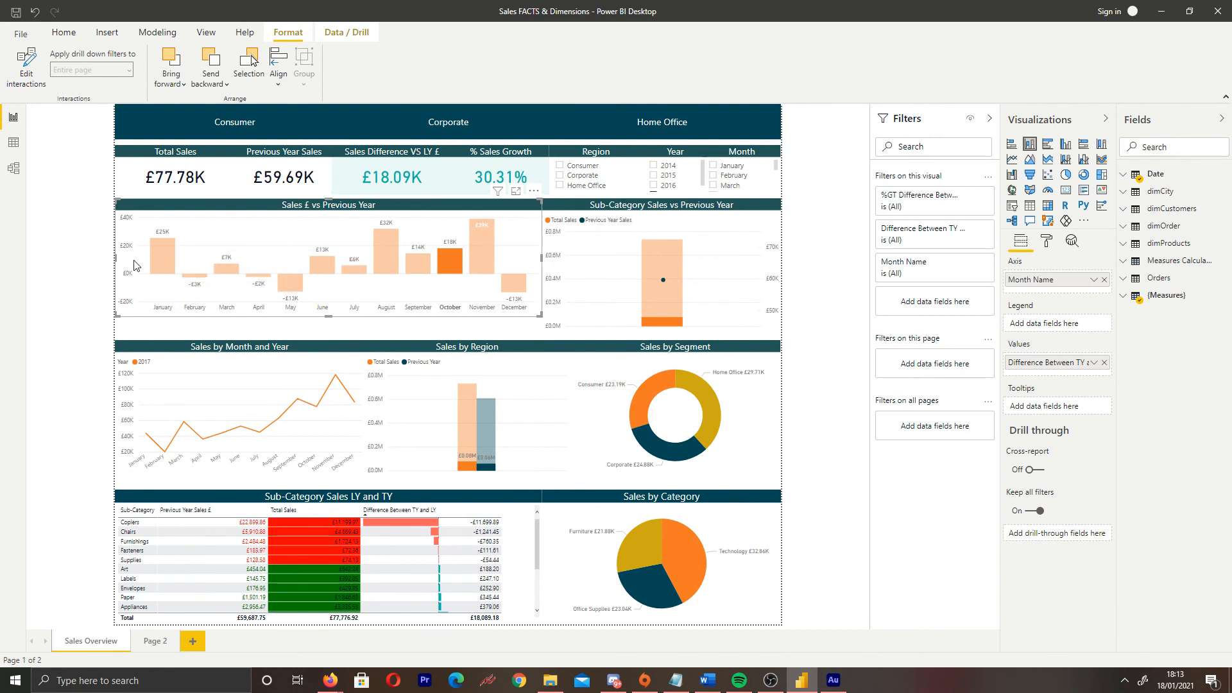
pyautogui.moveTo(103, 315)
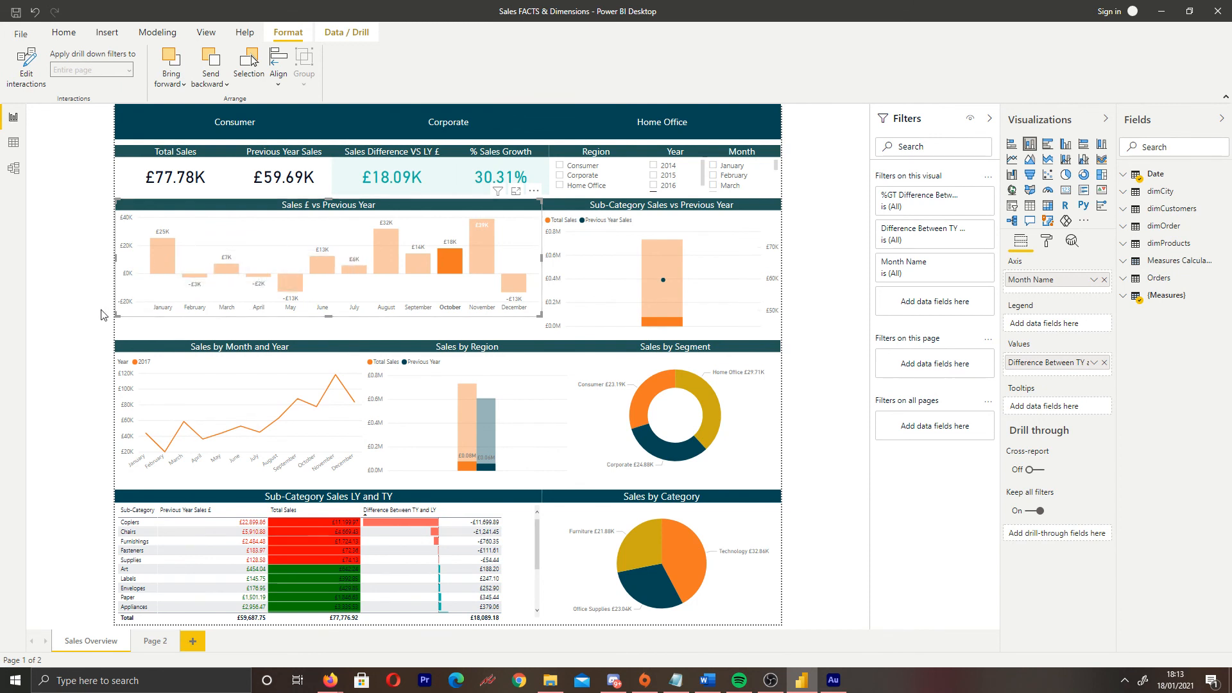